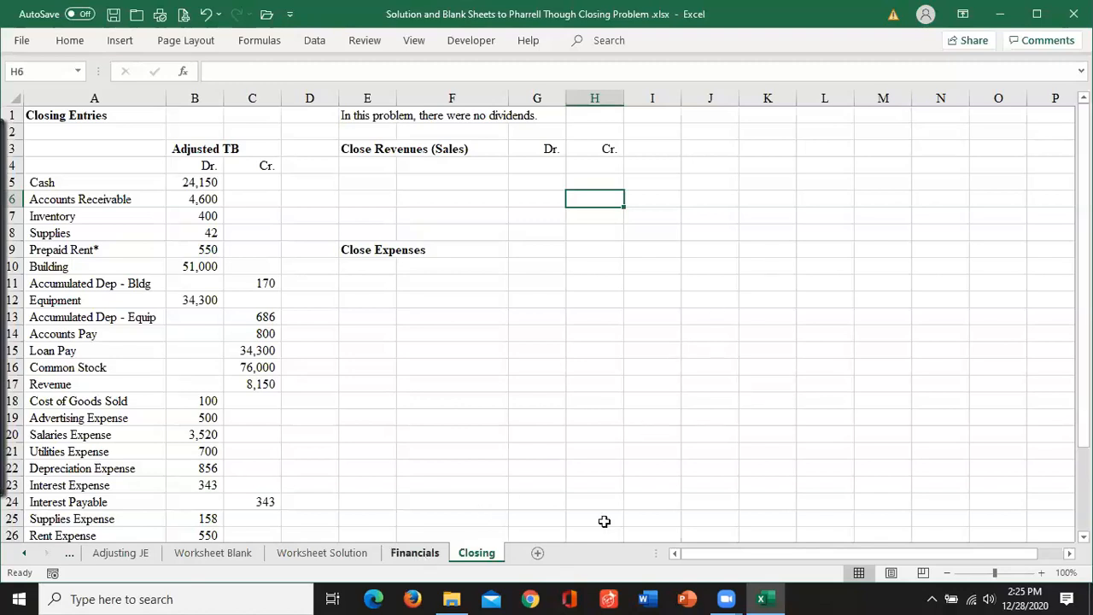
Review the Financials sheet's income statement and balance sheet showing 1,423 net income.
left_click(414, 553)
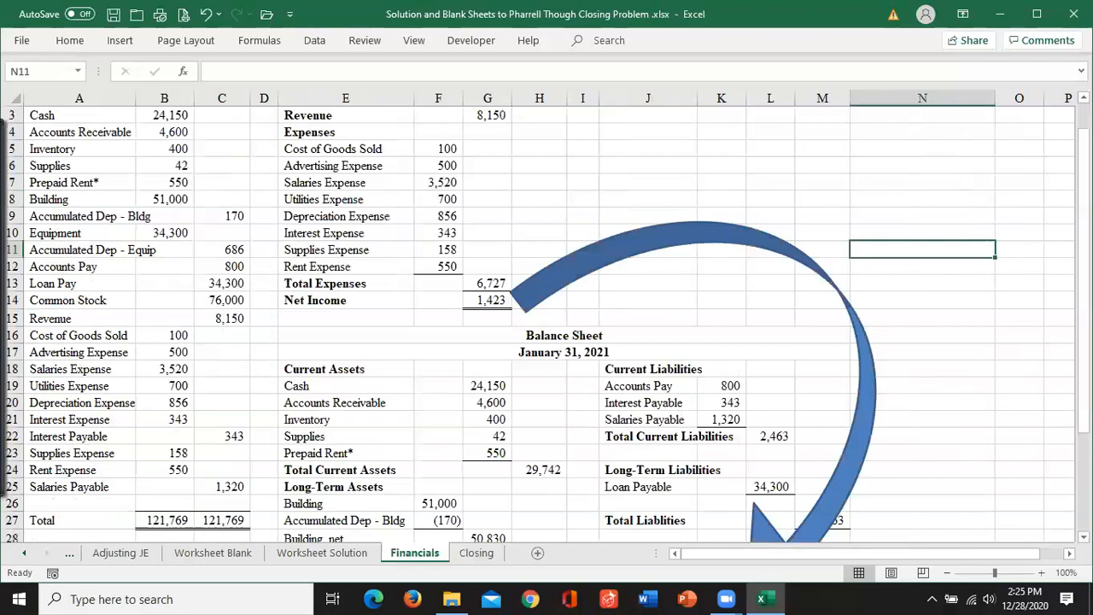
scroll("down", 3)
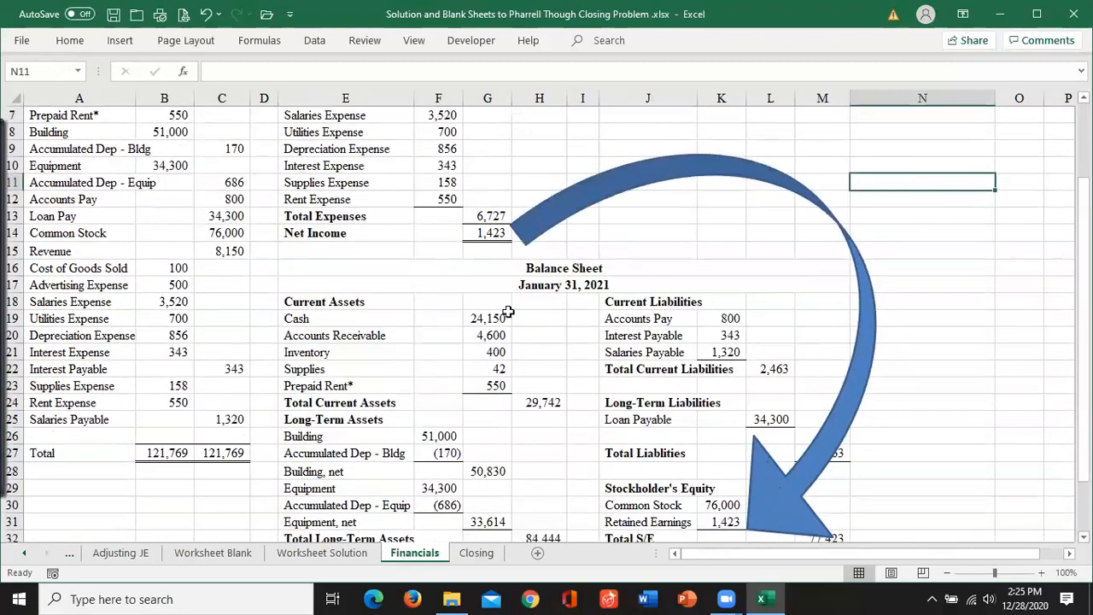
mouse_move(716, 523)
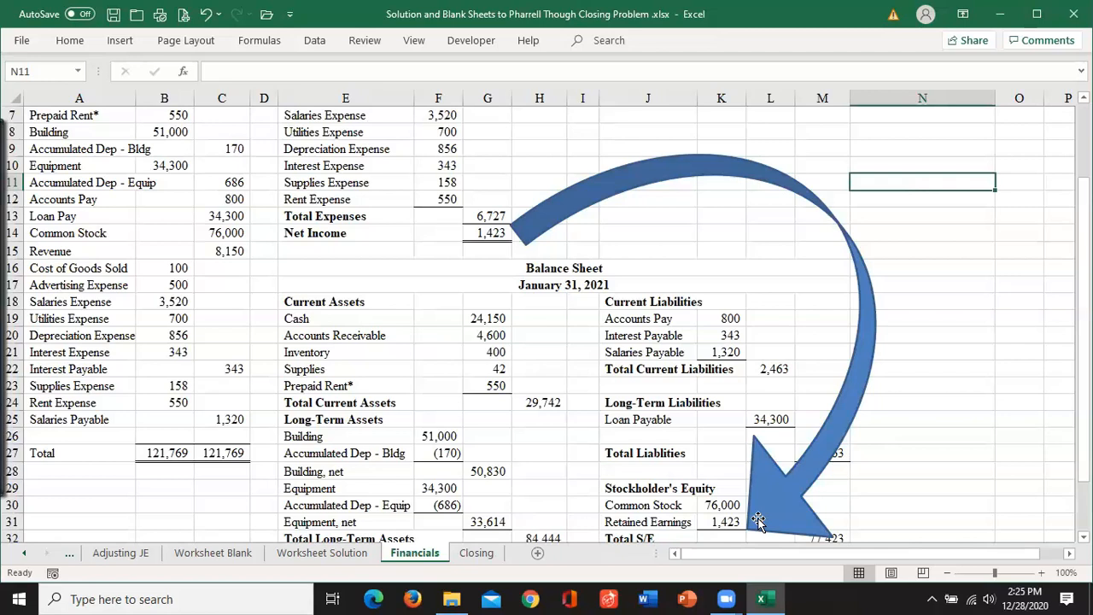
mouse_move(701, 478)
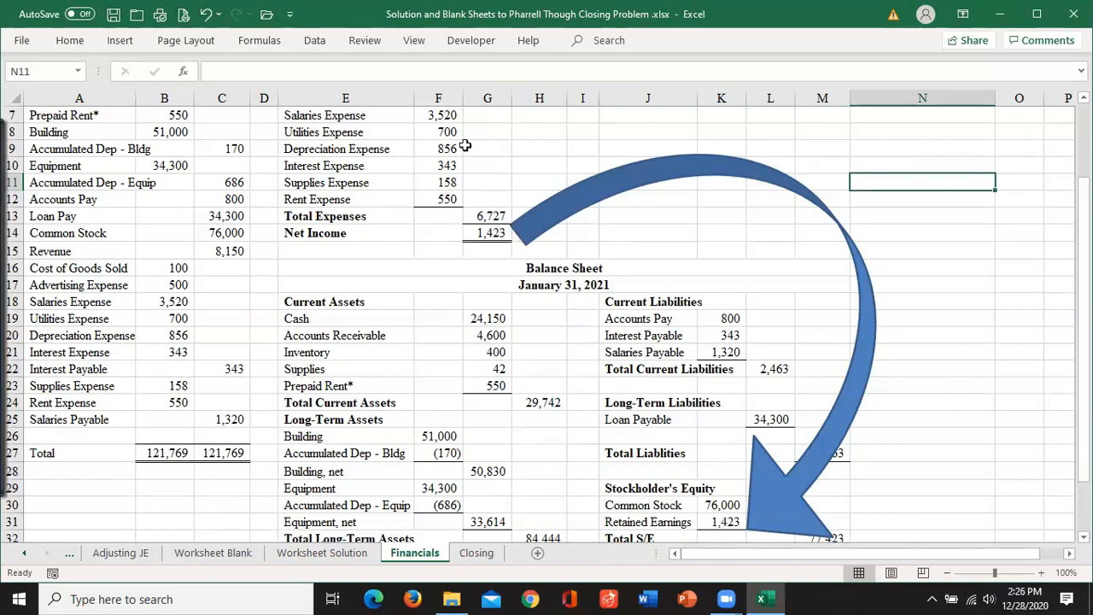
scroll("down", 3)
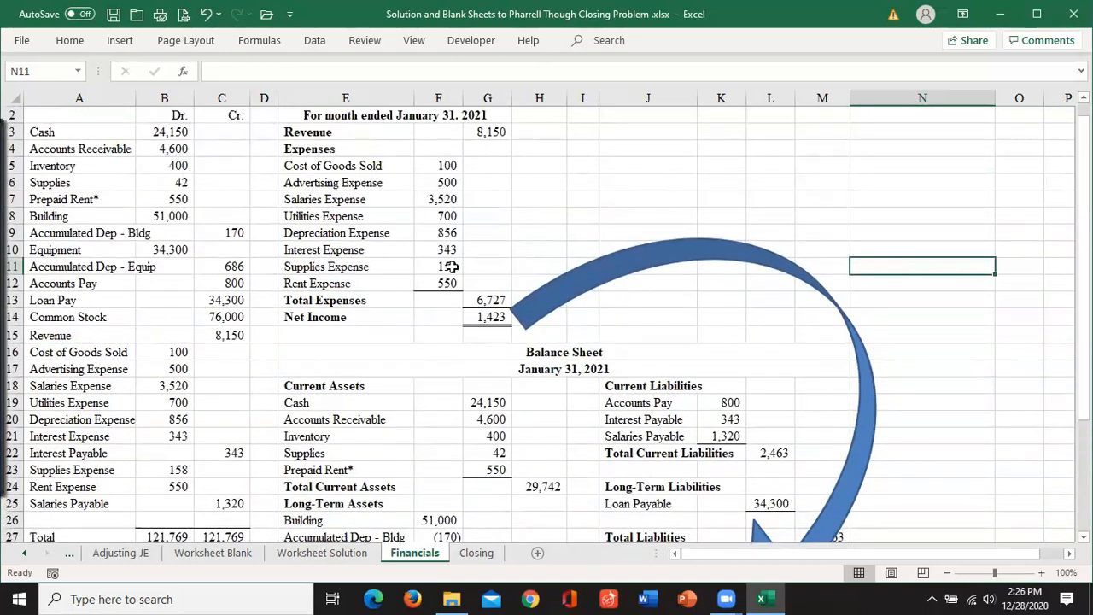
mouse_move(457, 201)
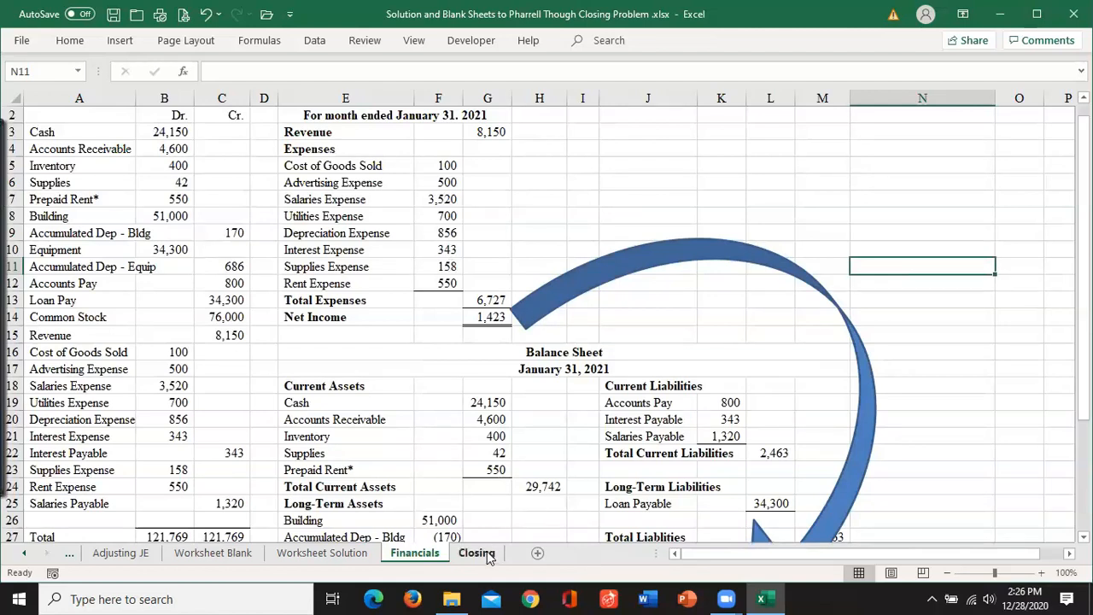
Return to the Closing sheet and select cell E4 under Close Revenues (Sales).
left_click(477, 554)
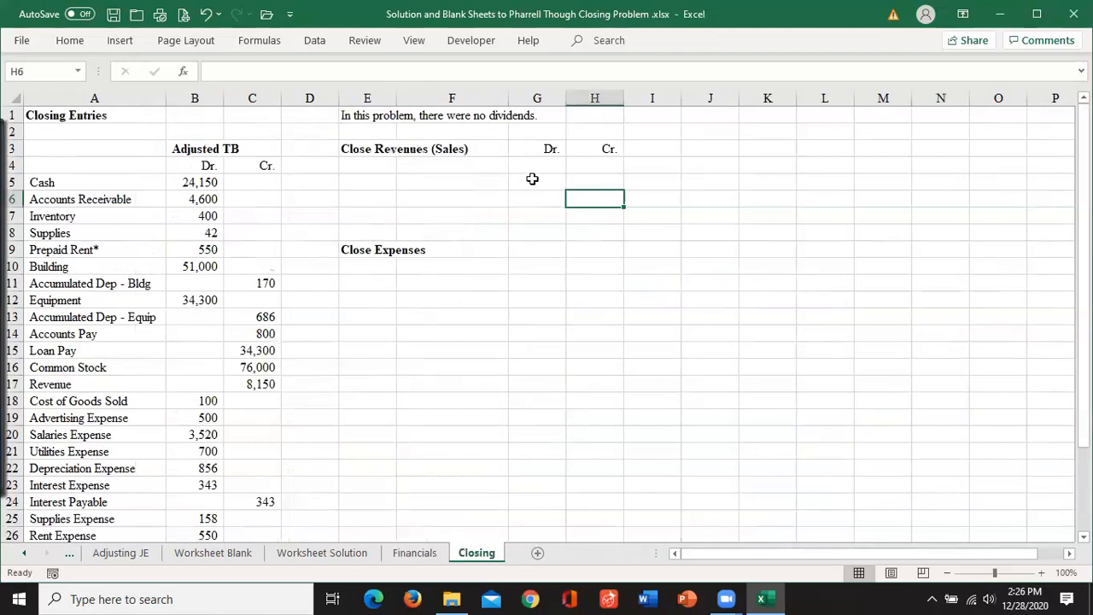
mouse_move(385, 164)
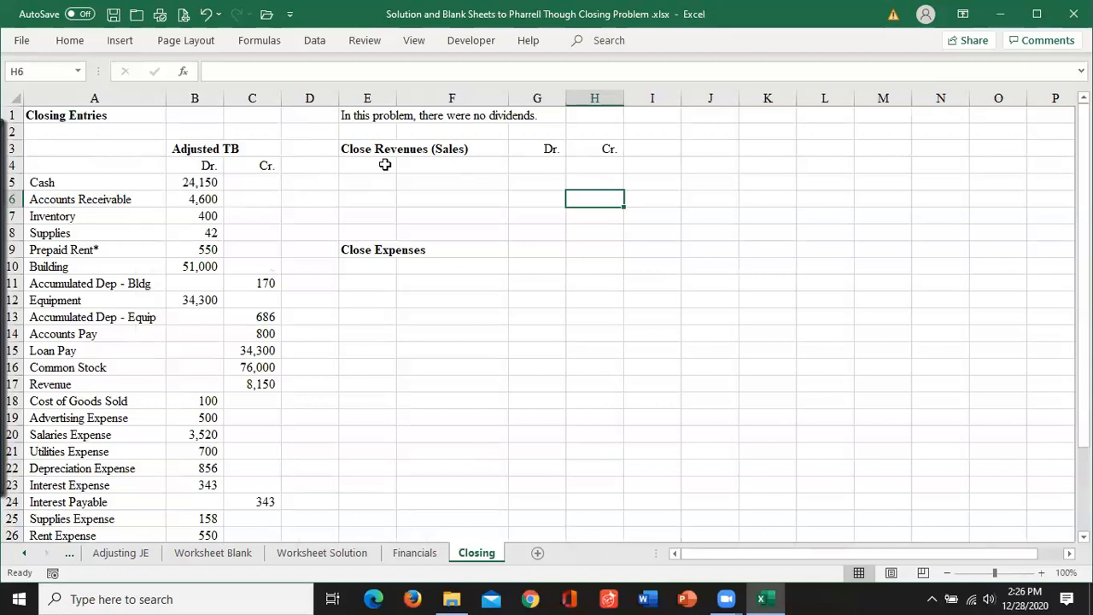
mouse_move(292, 389)
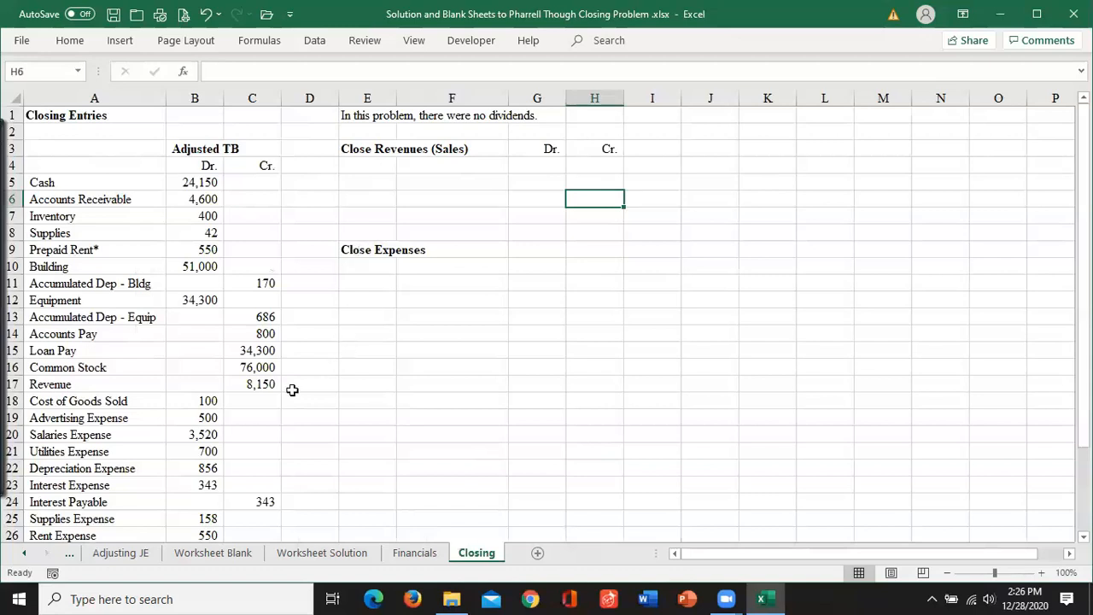
left_click(259, 383)
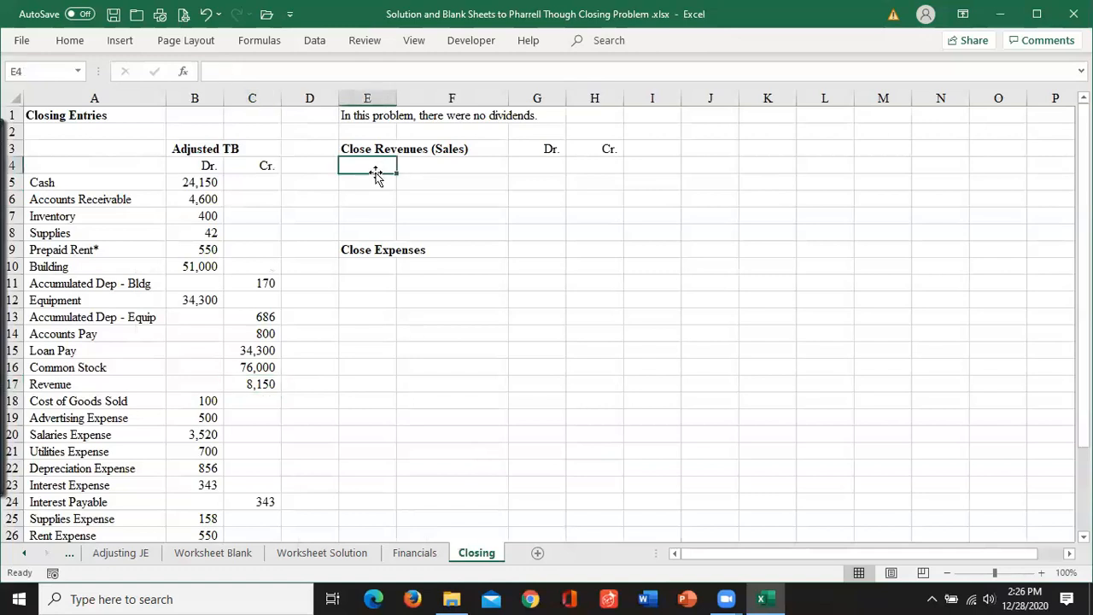
Enter Revenues debit 8150 and Income Summary credit 8150 with Comma Style formatting.
type("Revenues")
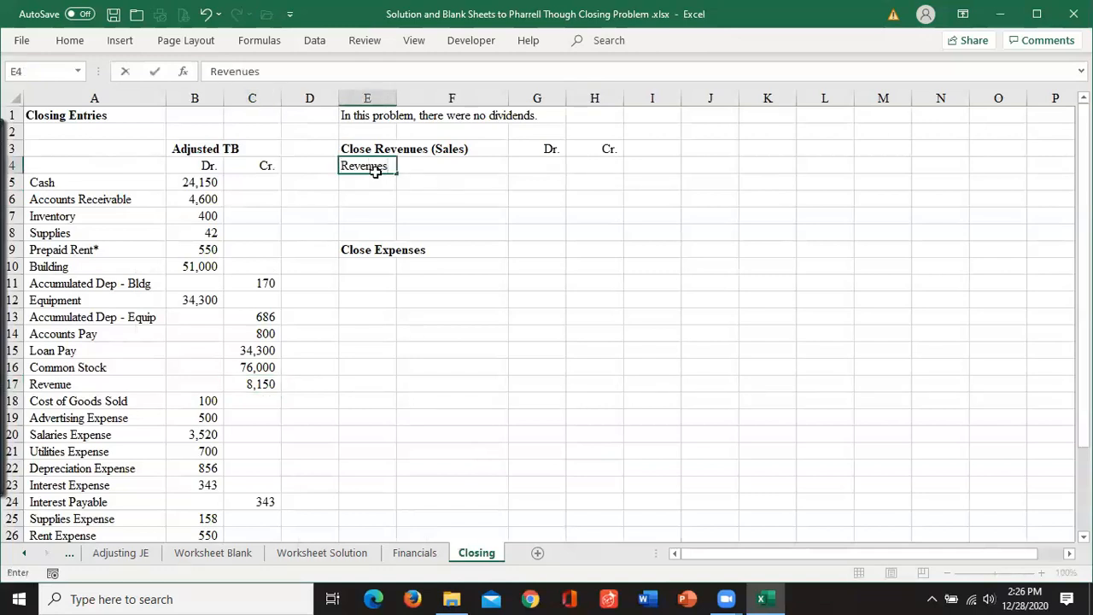
type("8150")
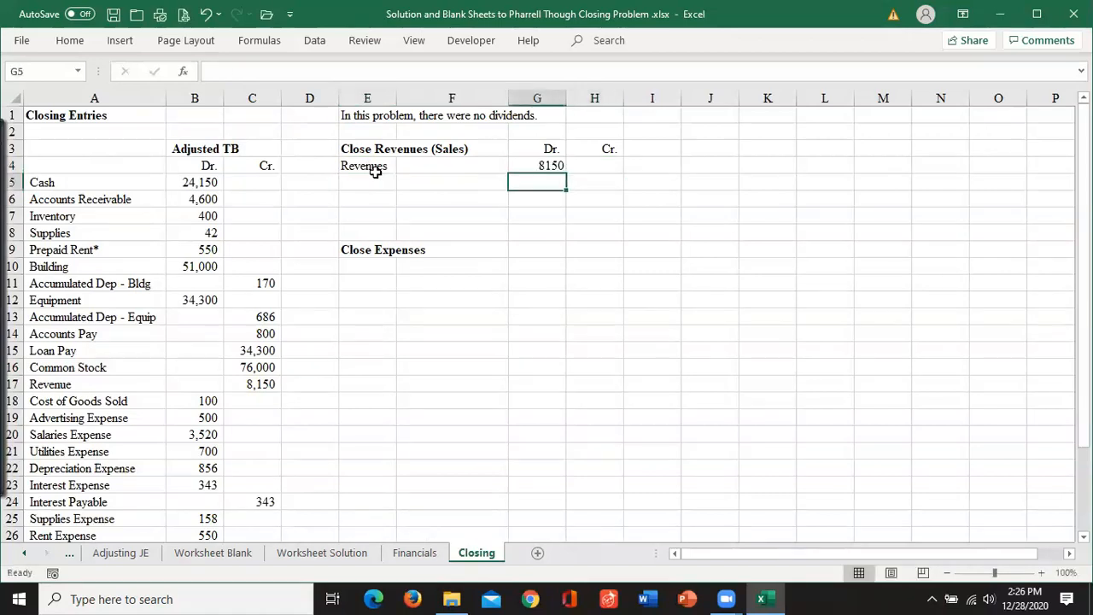
left_click(451, 181)
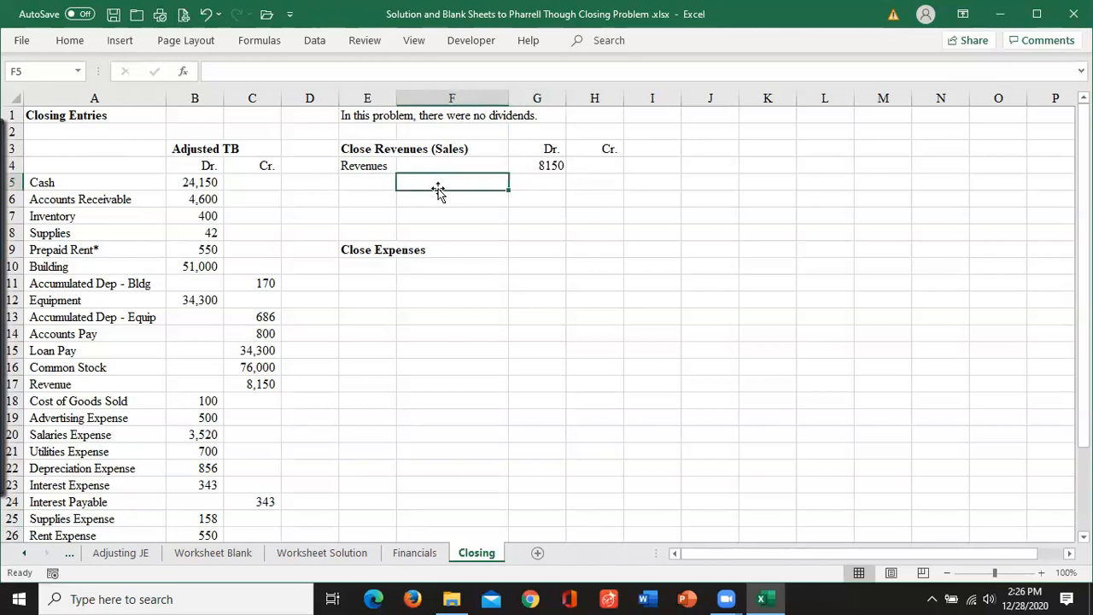
type("Income Summary")
left_click(595, 183)
type("8150")
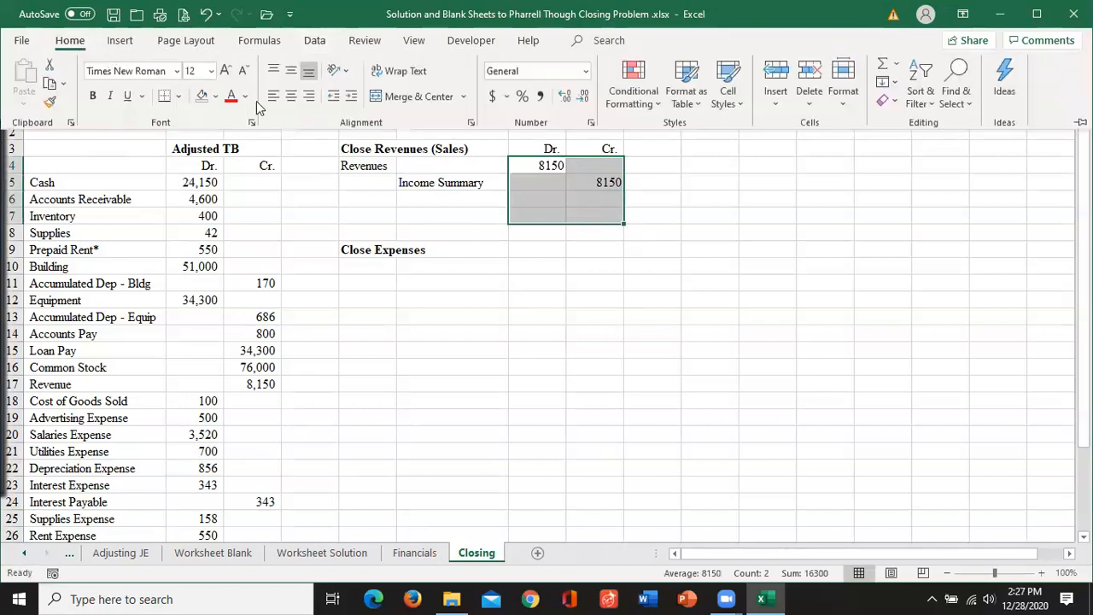
mouse_move(516, 123)
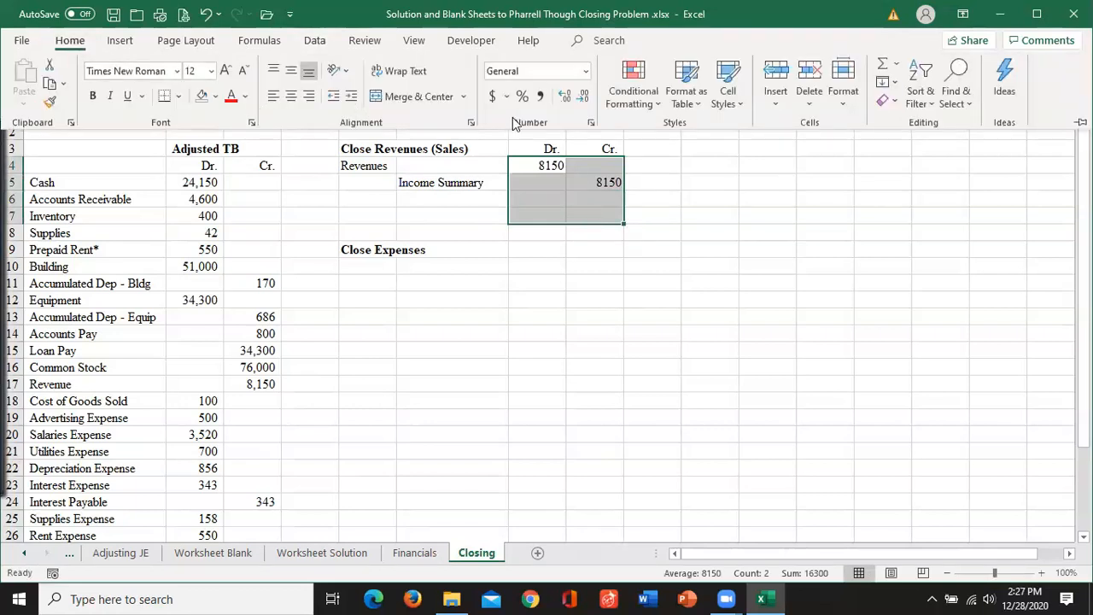
left_click(585, 94)
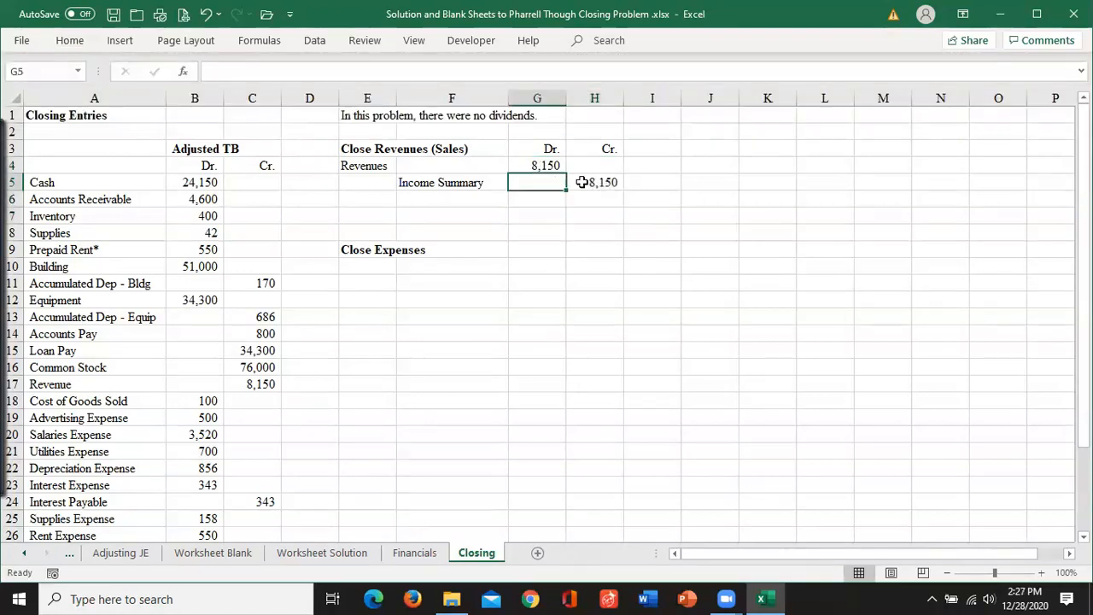
Enter Cost of Goods Sold via =A18 in F11 with a 100 credit in H11.
left_click(368, 267)
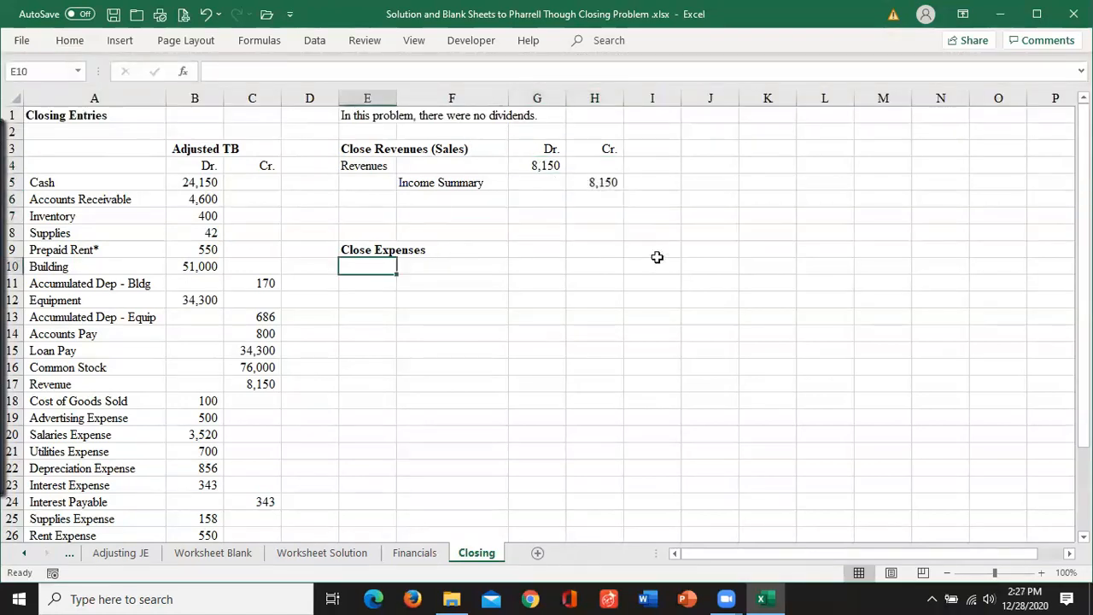
mouse_move(404, 304)
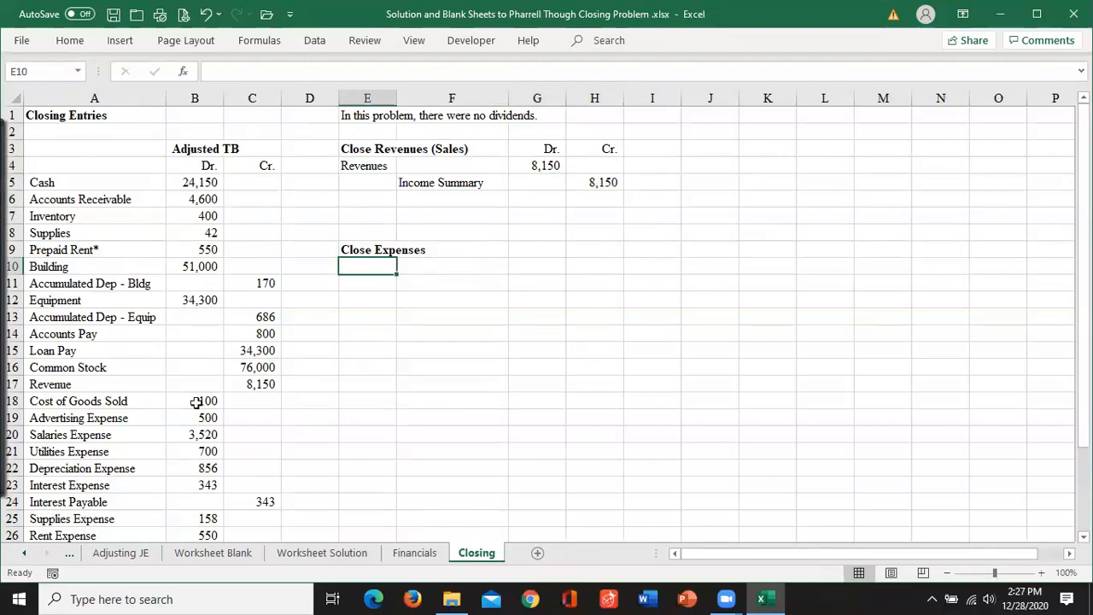
left_click(194, 400)
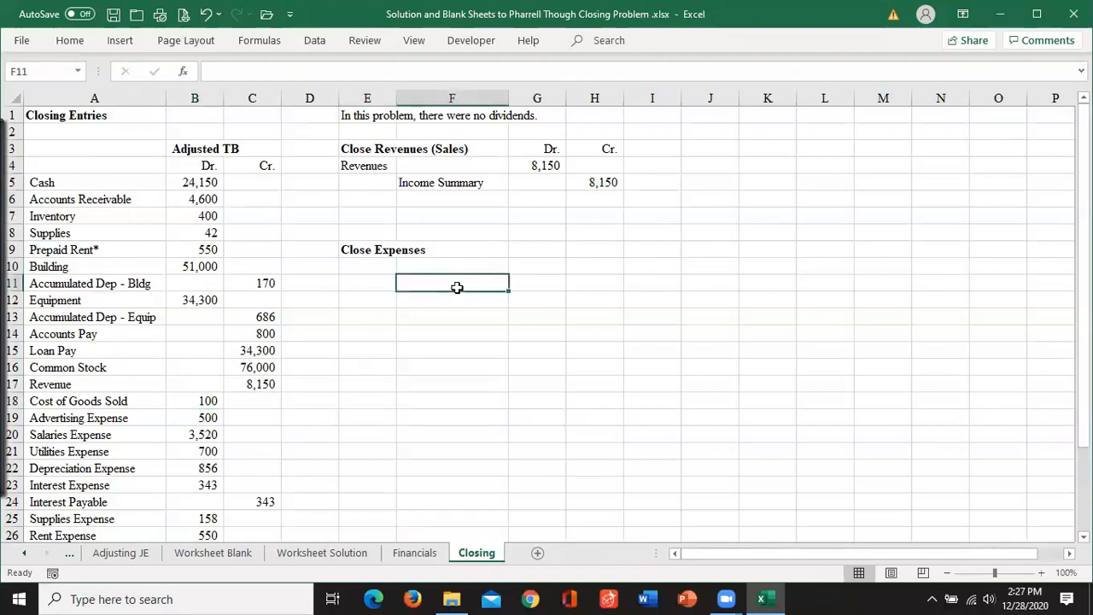
type("=")
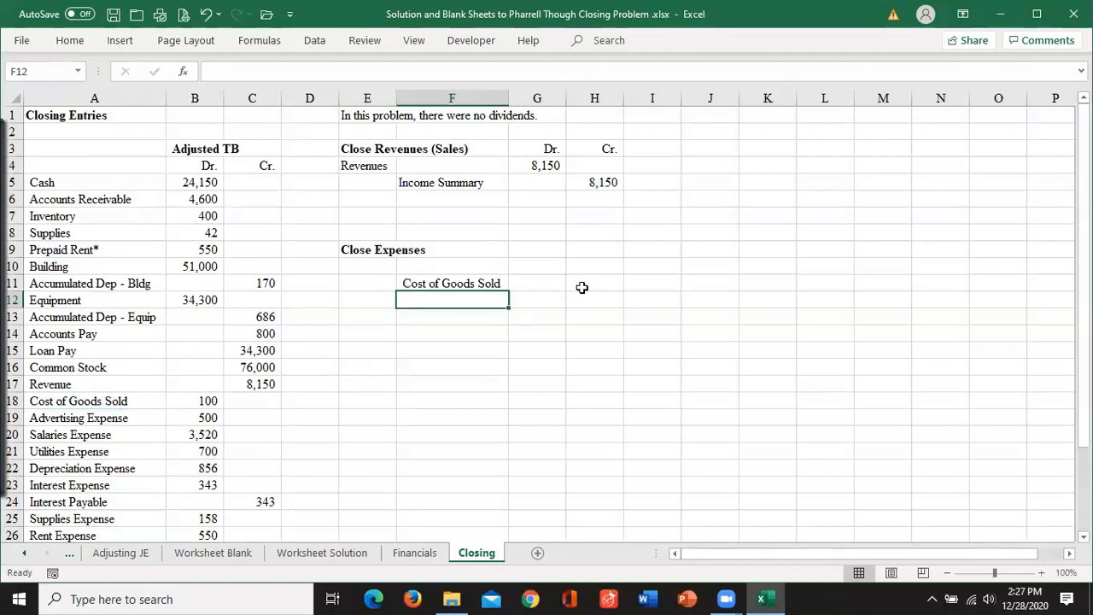
left_click(594, 283)
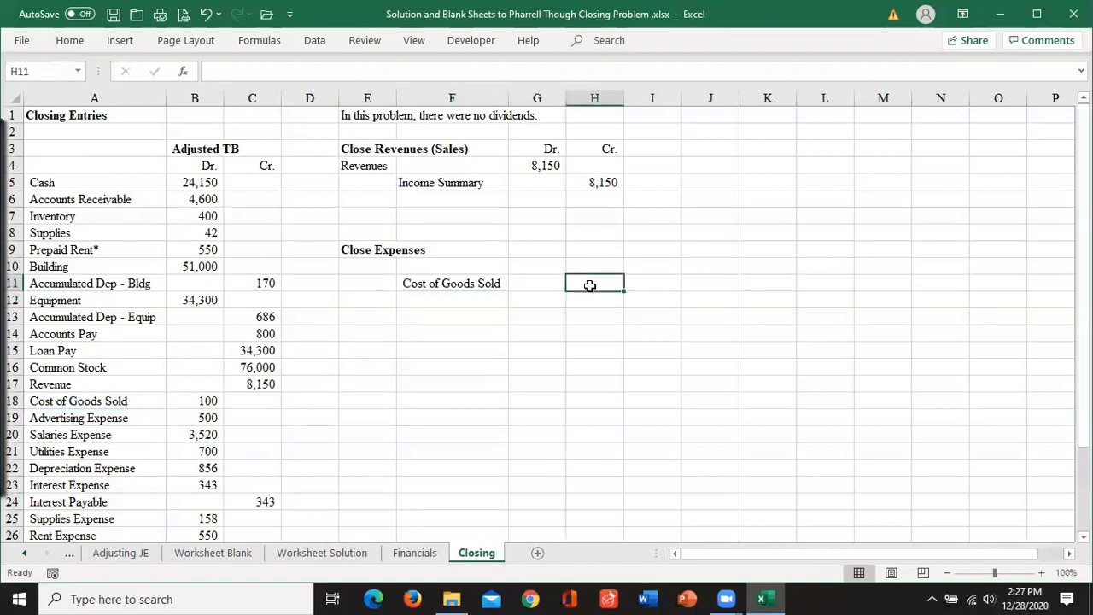
type("100")
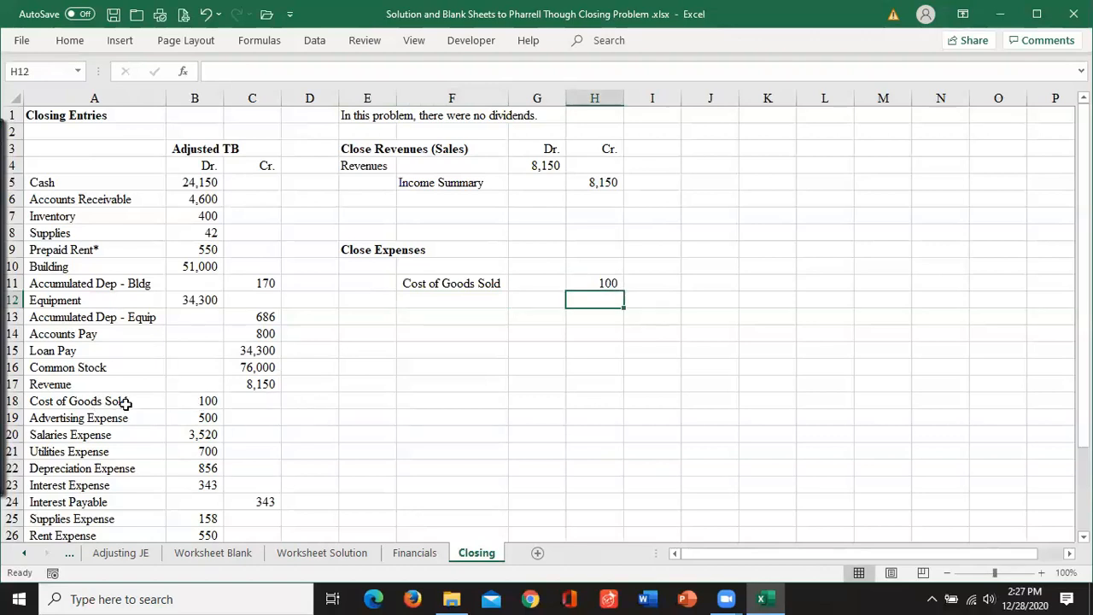
mouse_move(106, 488)
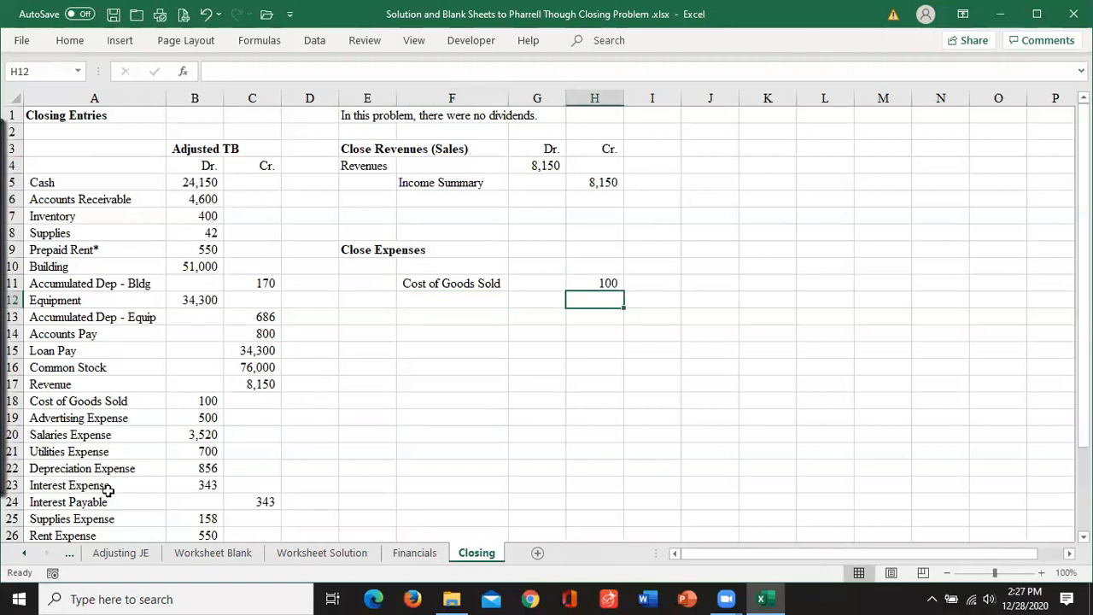
mouse_move(418, 283)
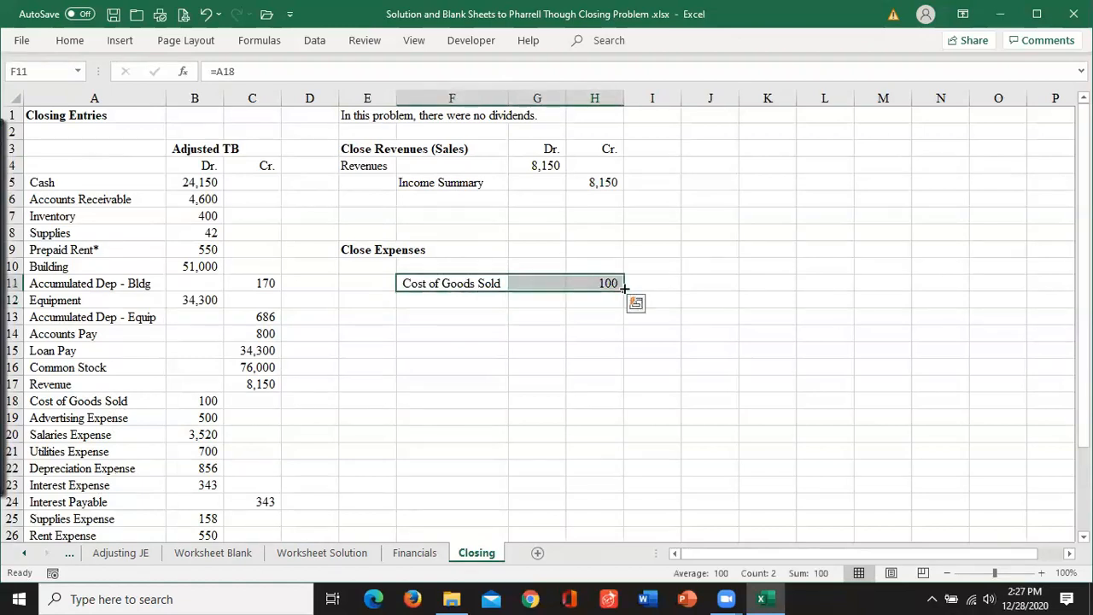
Fill the expense line down to row 16 for Advertising, Salaries, Utilities, Depreciation and Interest.
left_click_drag(624, 288, 620, 350)
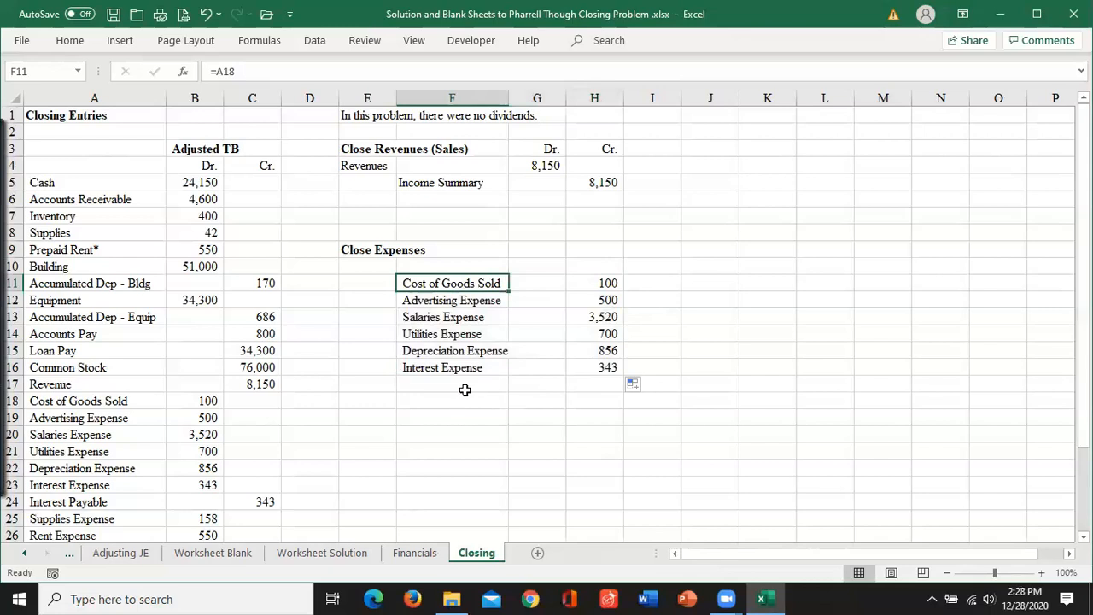
left_click(452, 383)
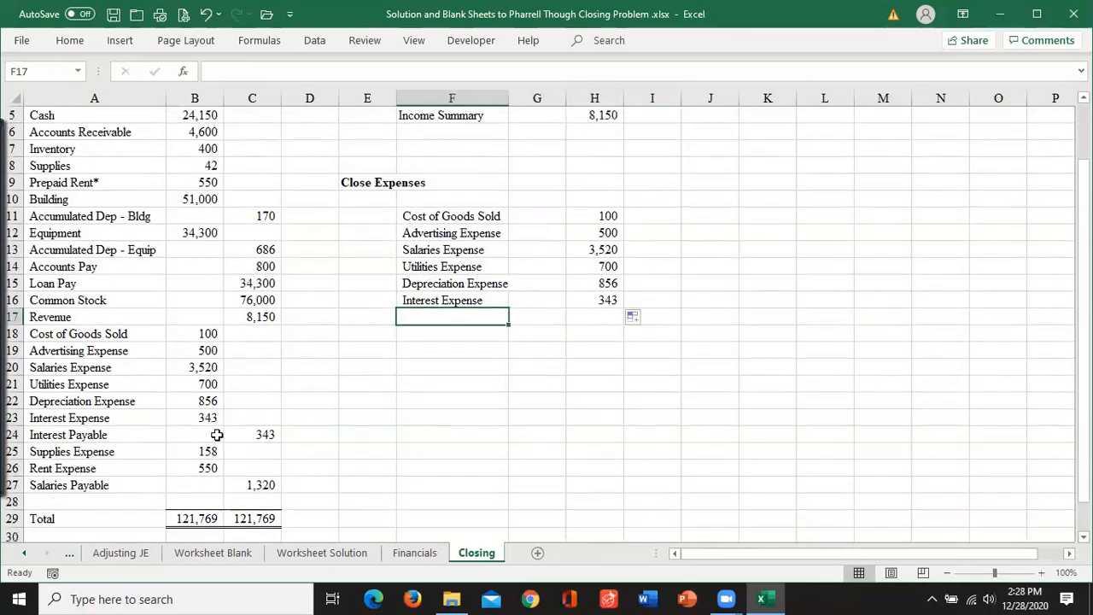
mouse_move(461, 316)
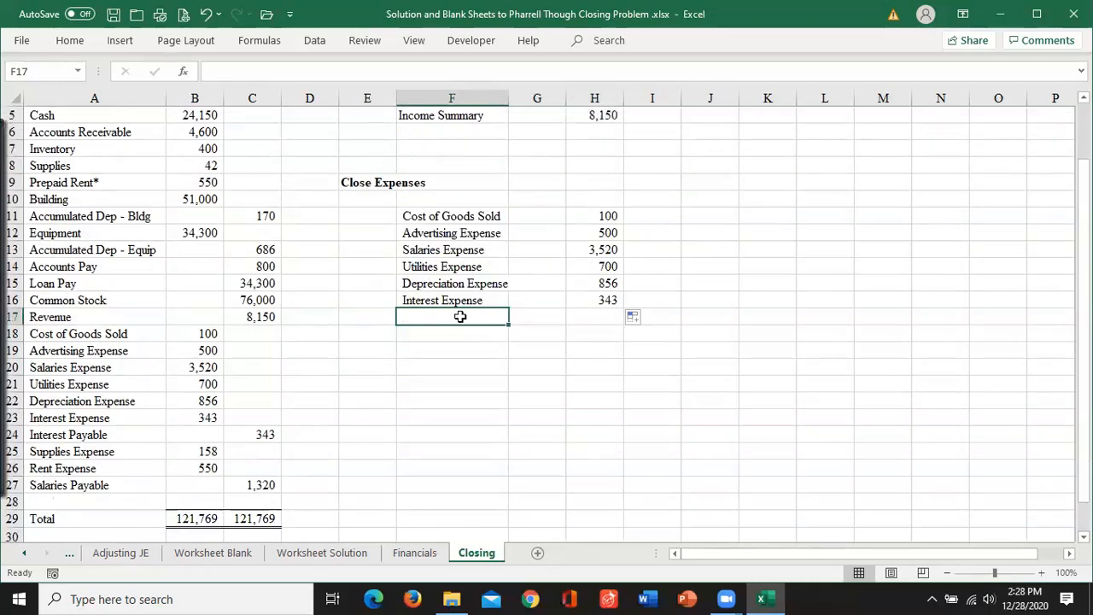
Extend the expense lines through Supplies and Rent and check them against Financials.
type("=")
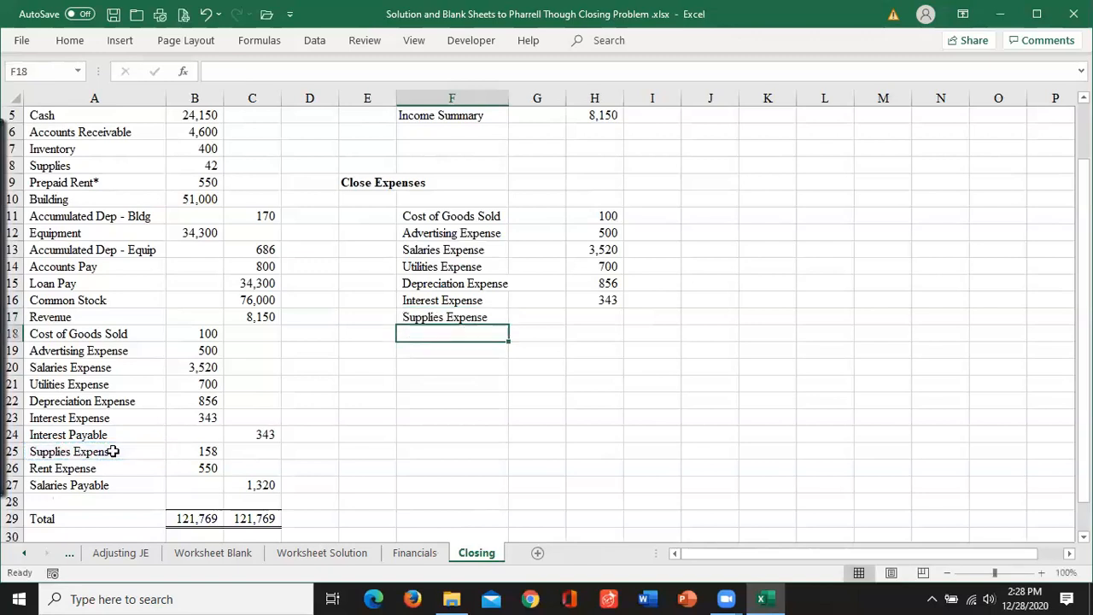
left_click(595, 317)
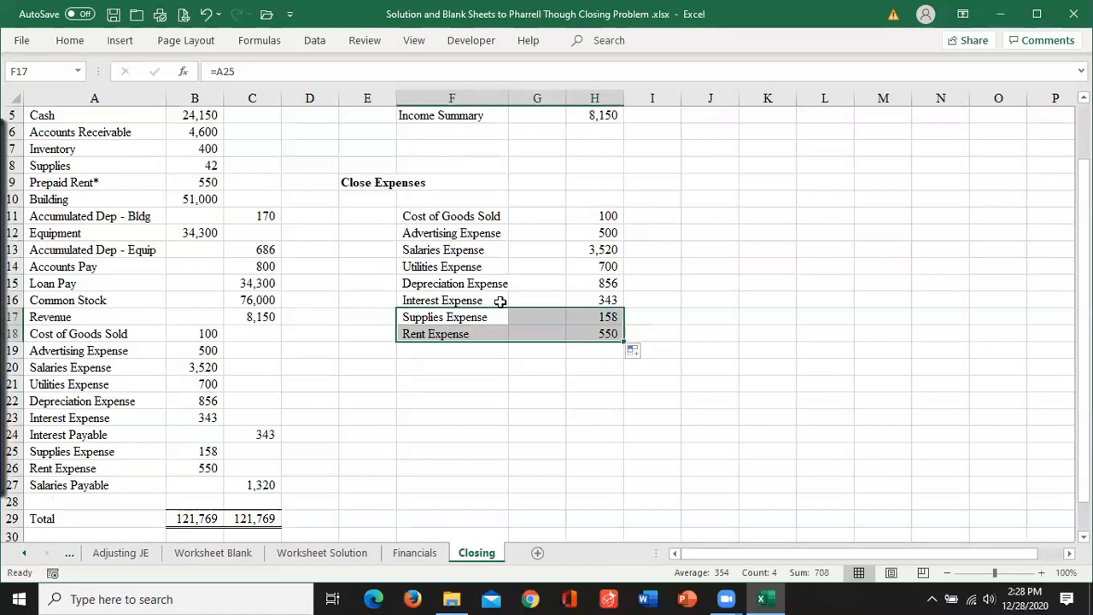
mouse_move(266, 485)
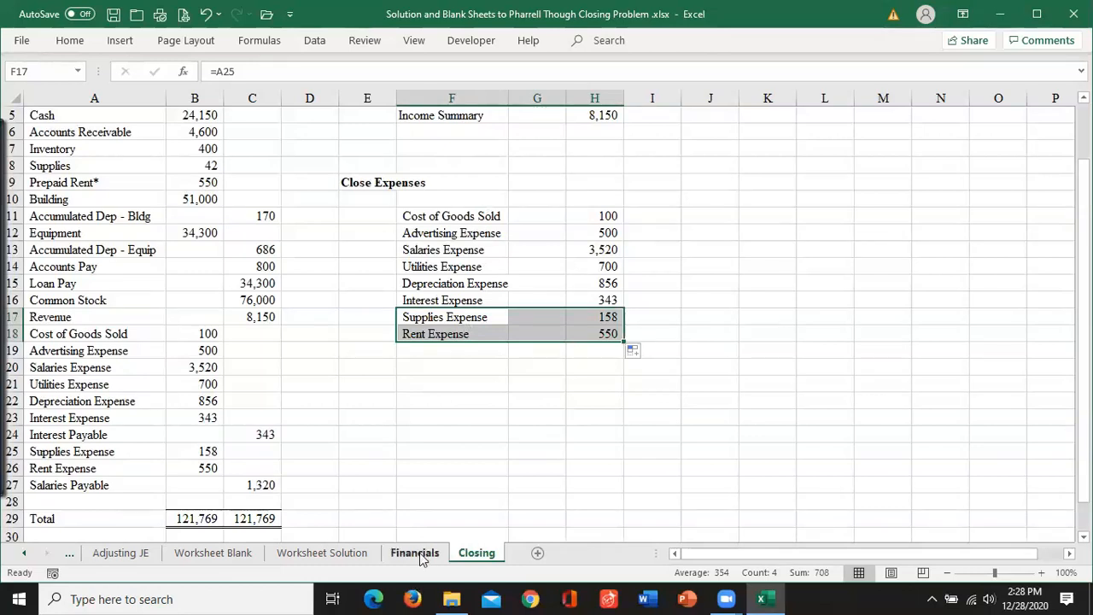
left_click(413, 554)
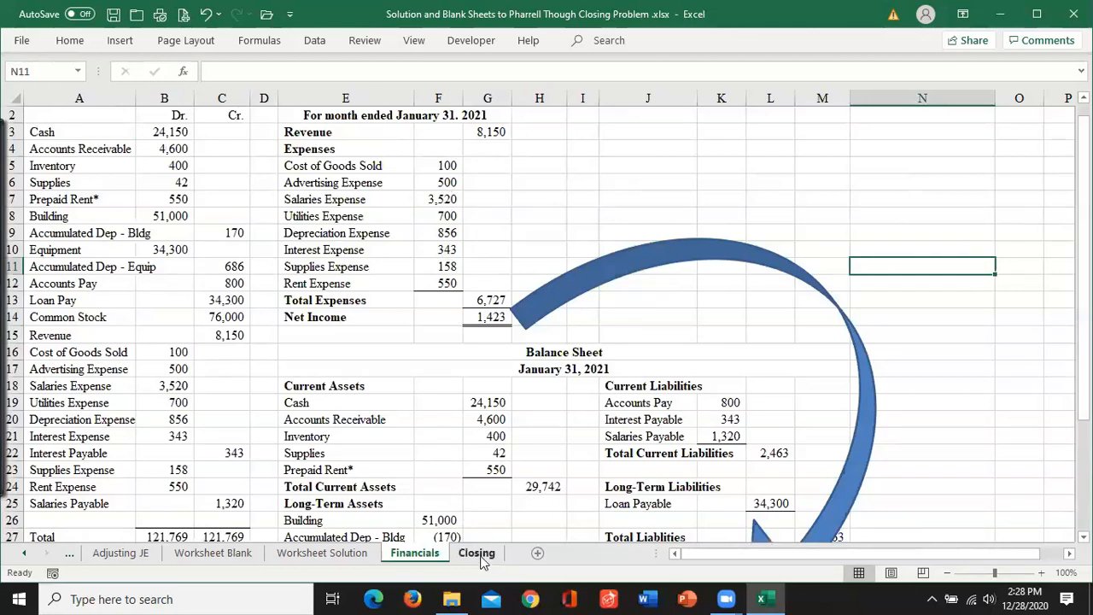
left_click(476, 553)
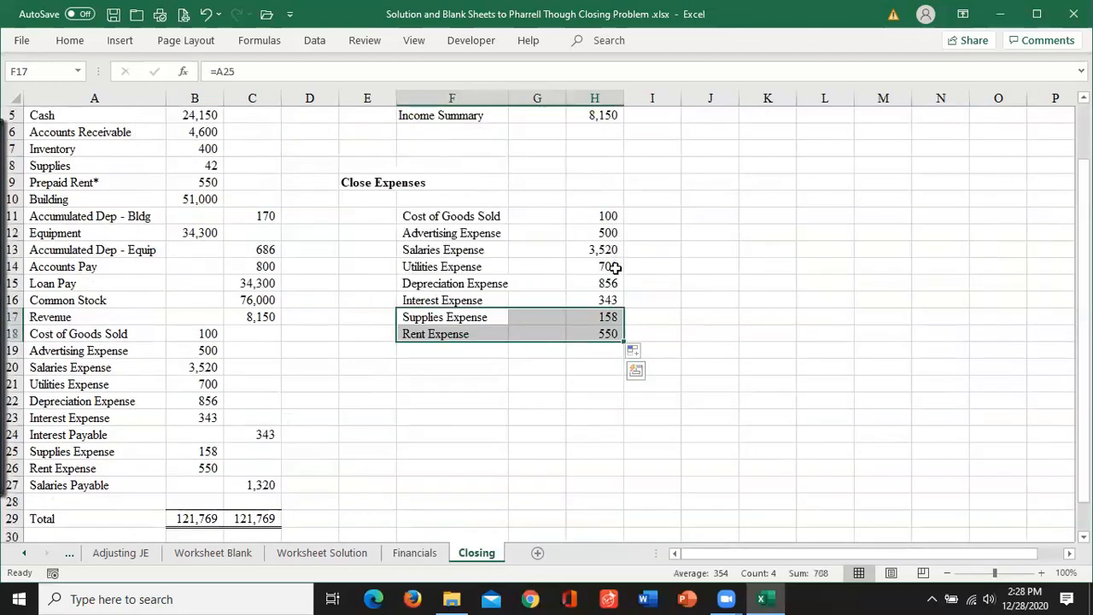
mouse_move(513, 352)
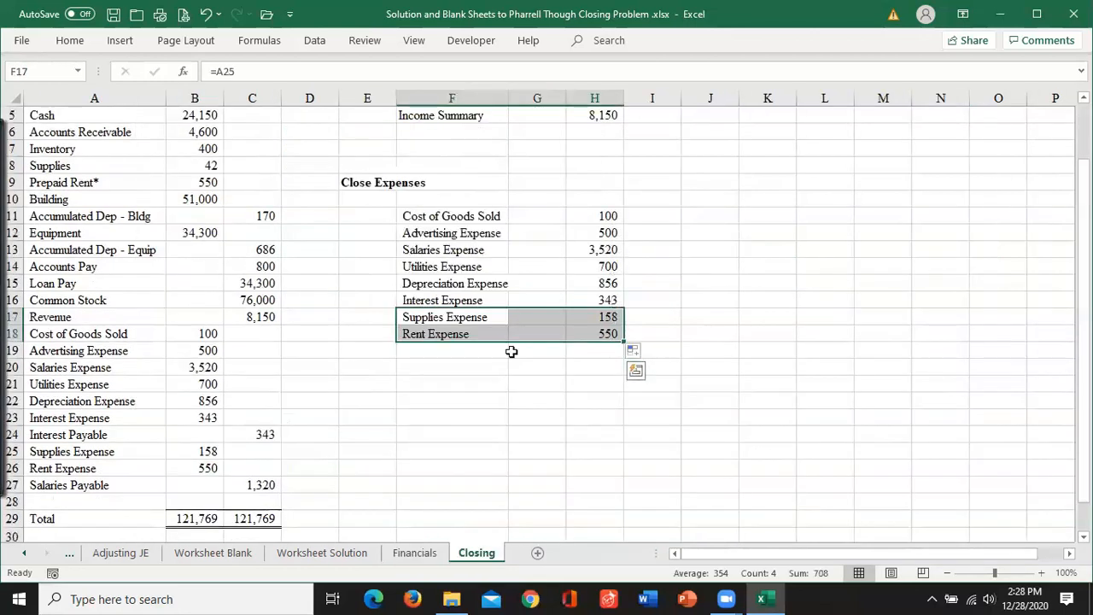
Debit Income Summary with =SUM(H11:H18) totalling 6,727 in the Close Expenses entry.
left_click(595, 350)
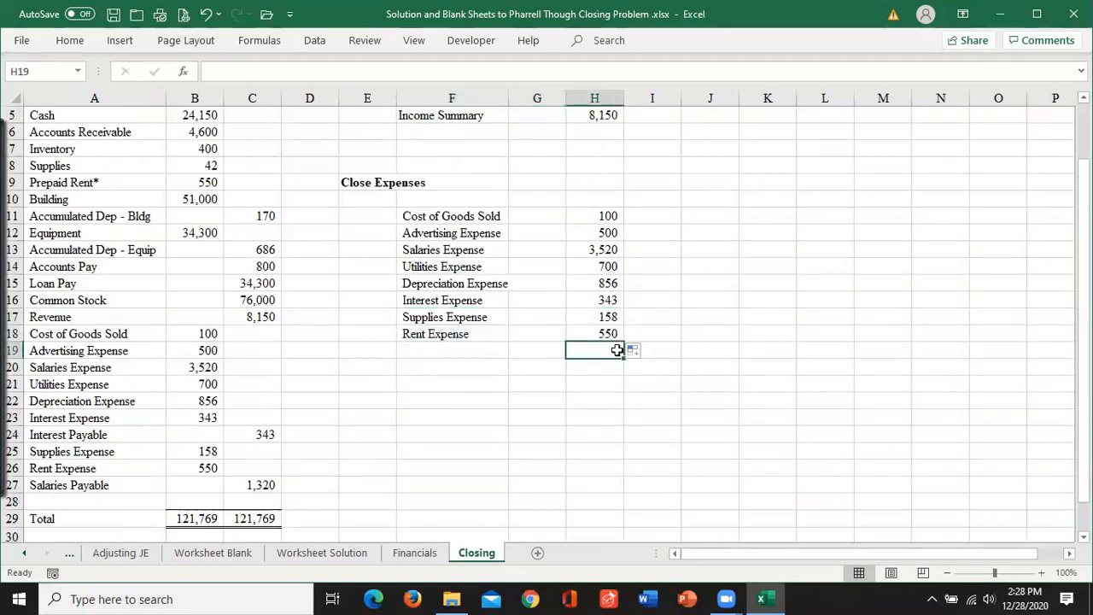
type("=SUM(H11:H18")
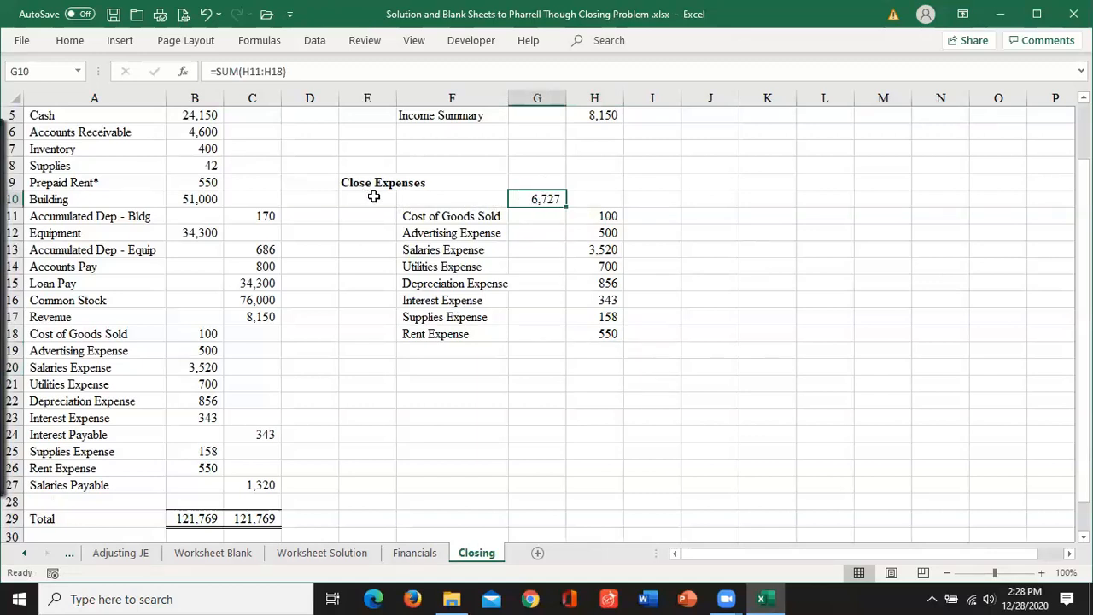
type("Income Summary")
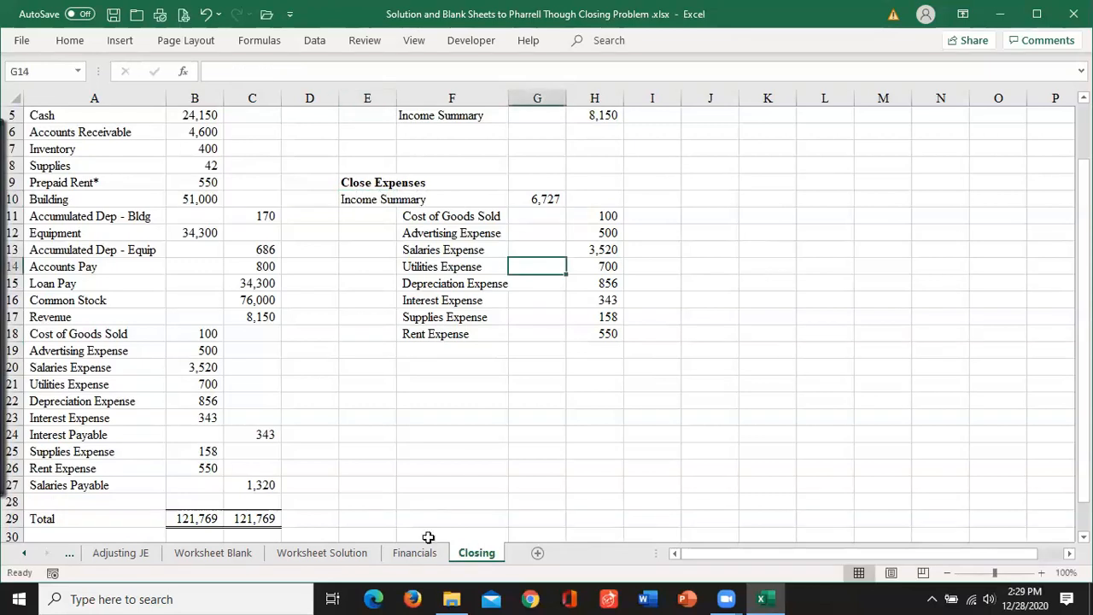
left_click(414, 553)
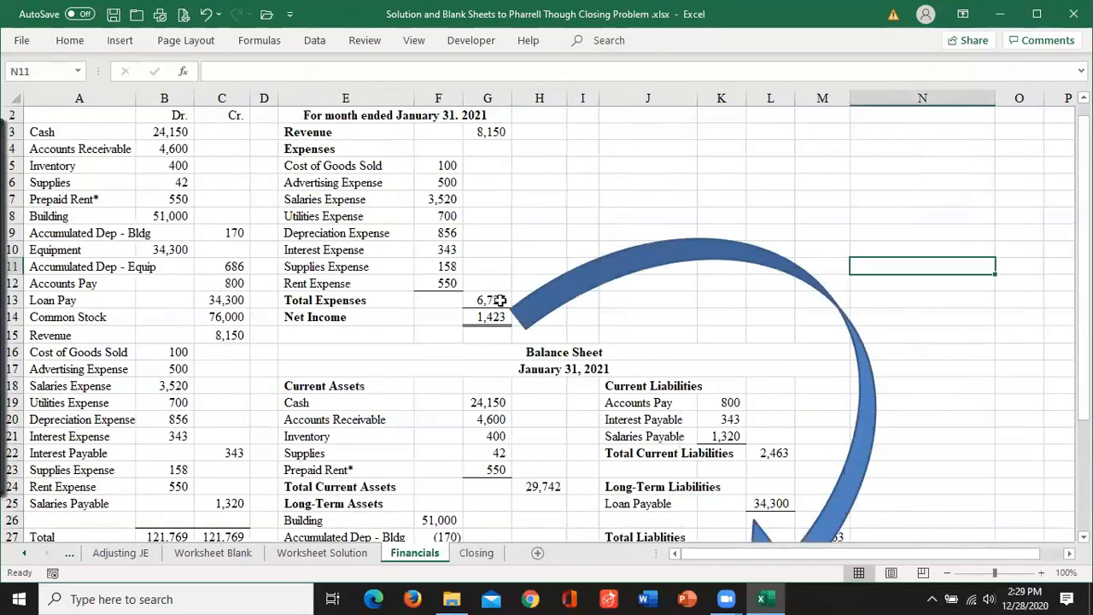
Verify Financials' Total Expenses of 6,727 in G13 against the Income Summary debit.
left_click(486, 301)
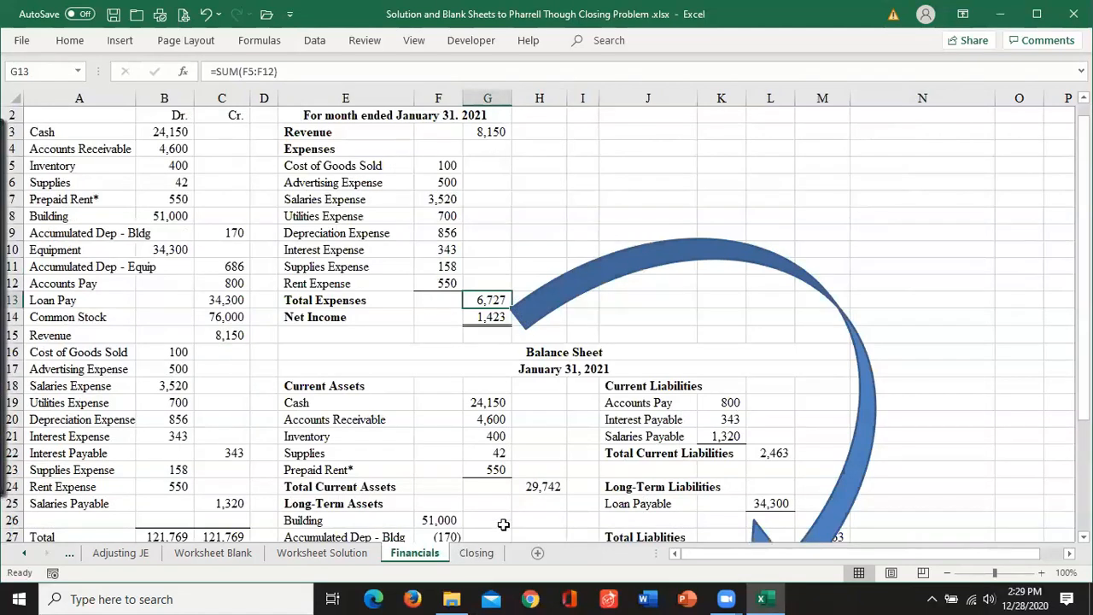
left_click(474, 553)
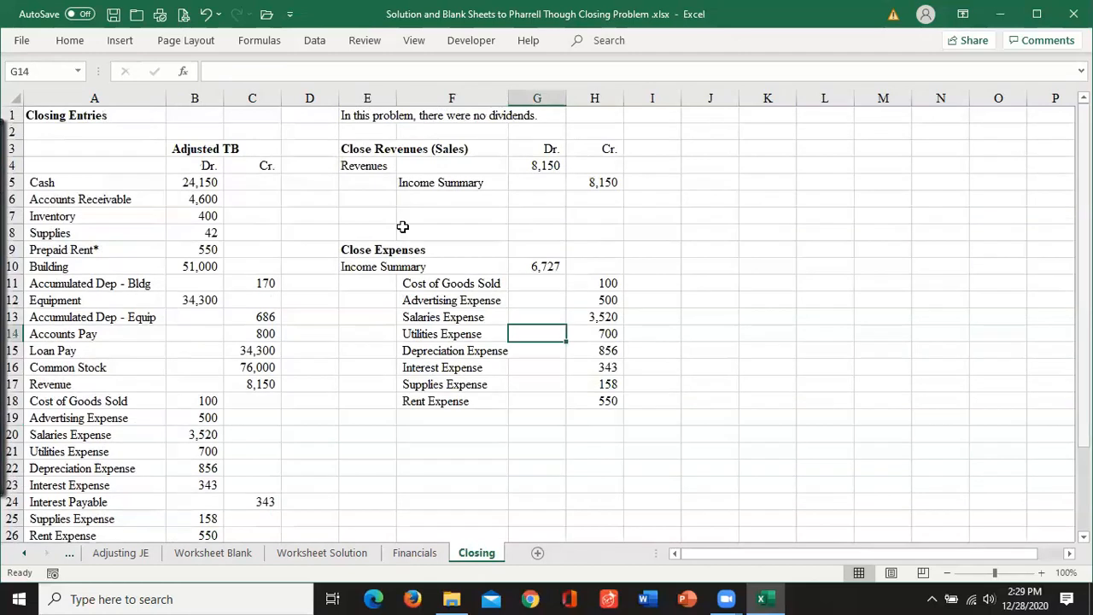
mouse_move(625, 181)
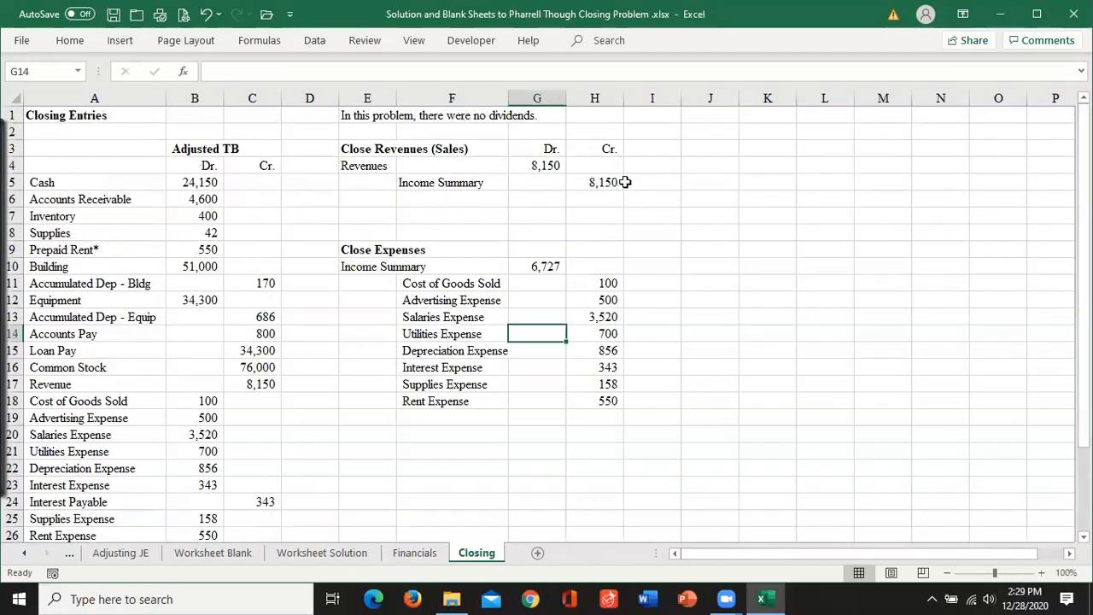
mouse_move(550, 272)
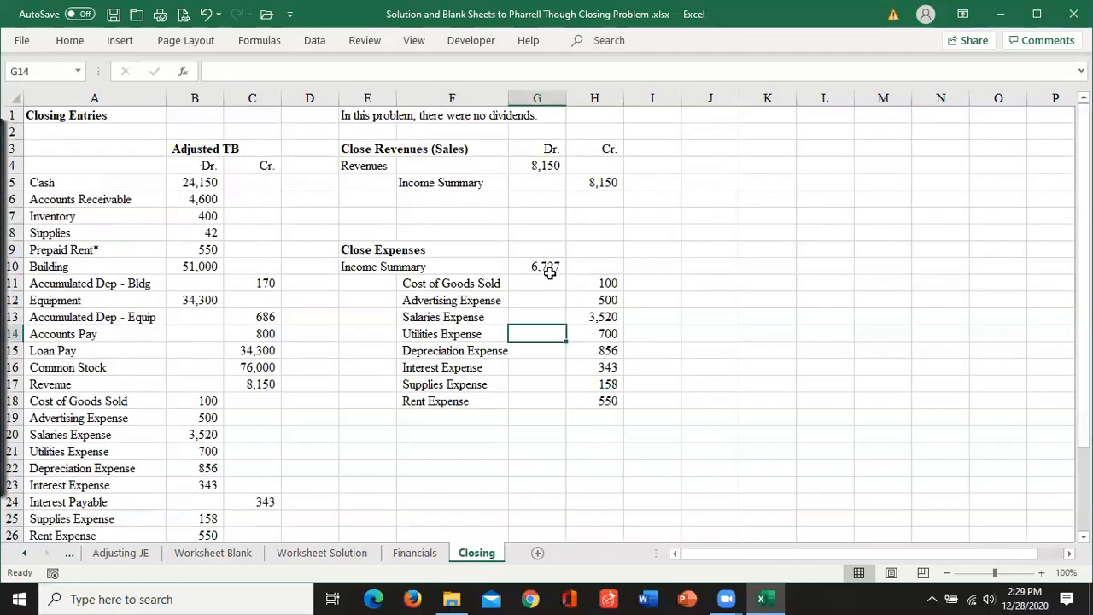
mouse_move(410, 492)
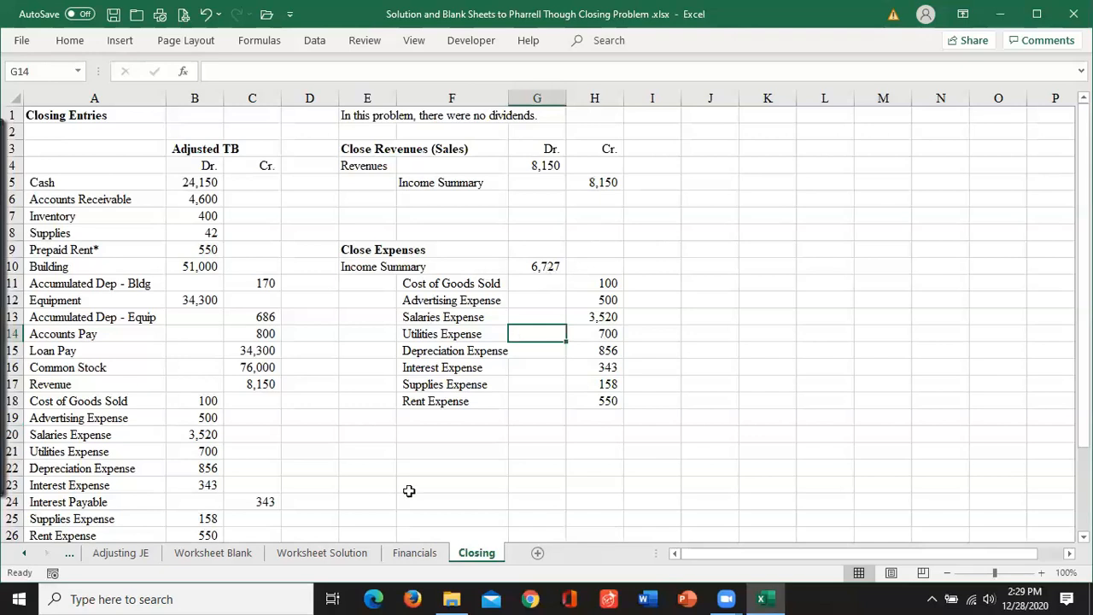
left_click(414, 554)
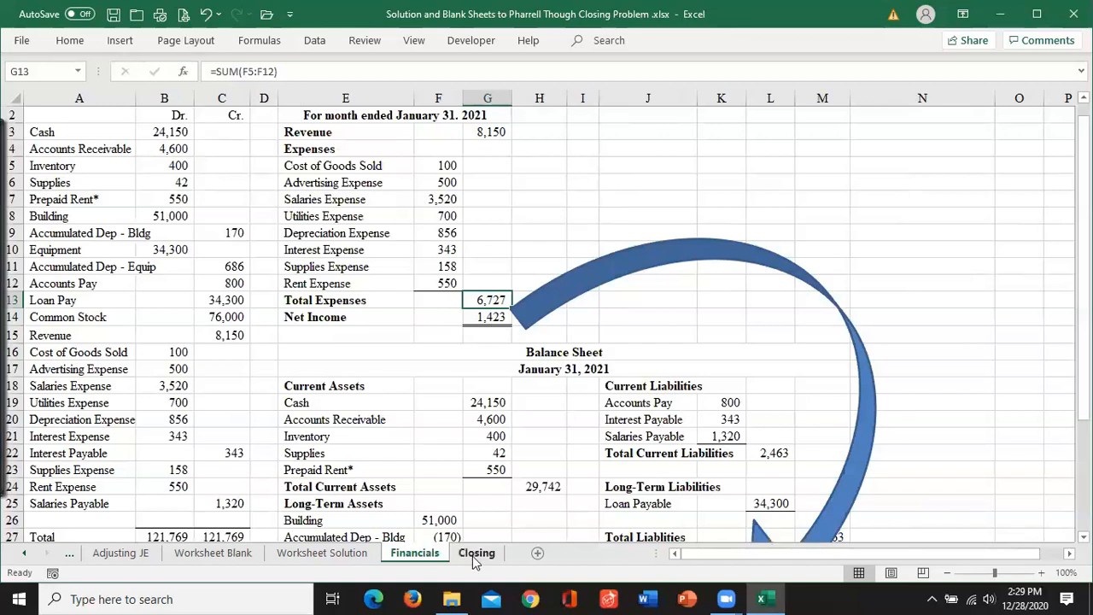
left_click(477, 553)
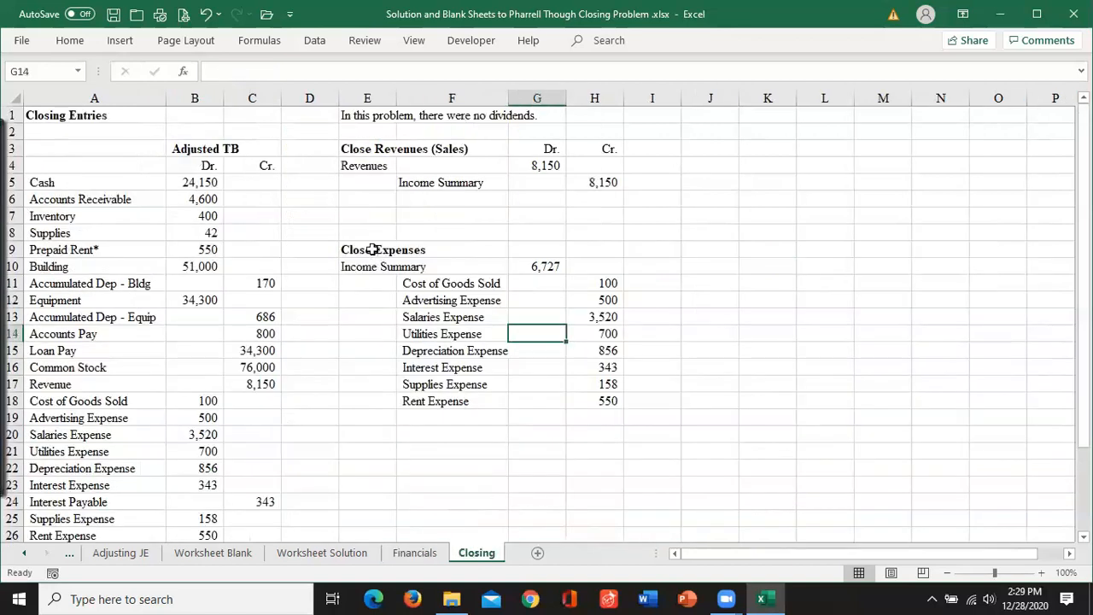
mouse_move(465, 246)
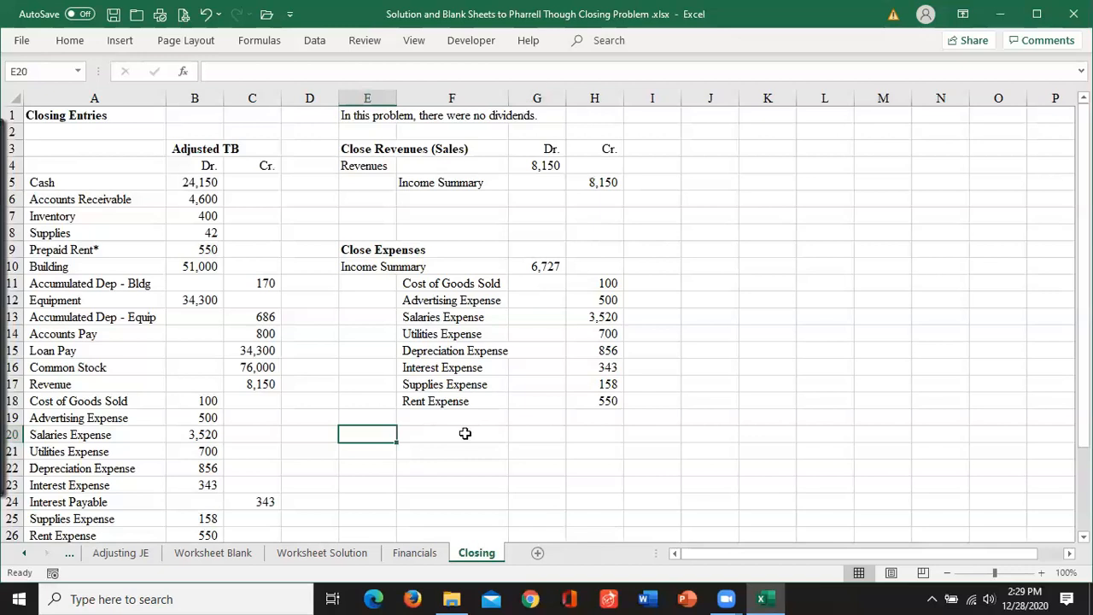
Enter Close Income Summary: Income Summary debit and Retained Earnings credit of 1,423.
type("Close Income Summary")
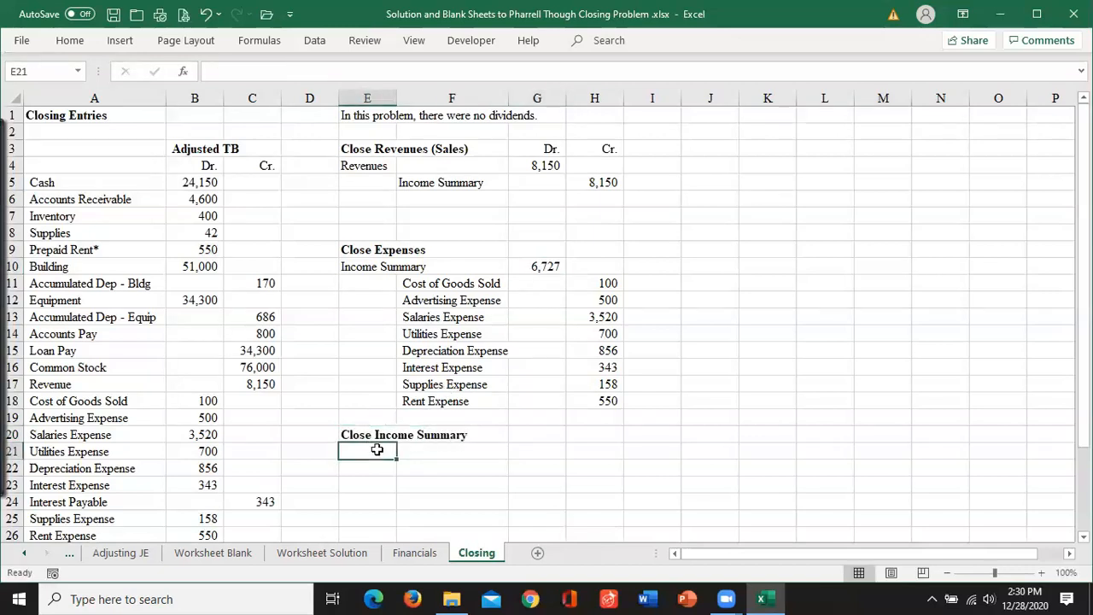
type("Income Summary")
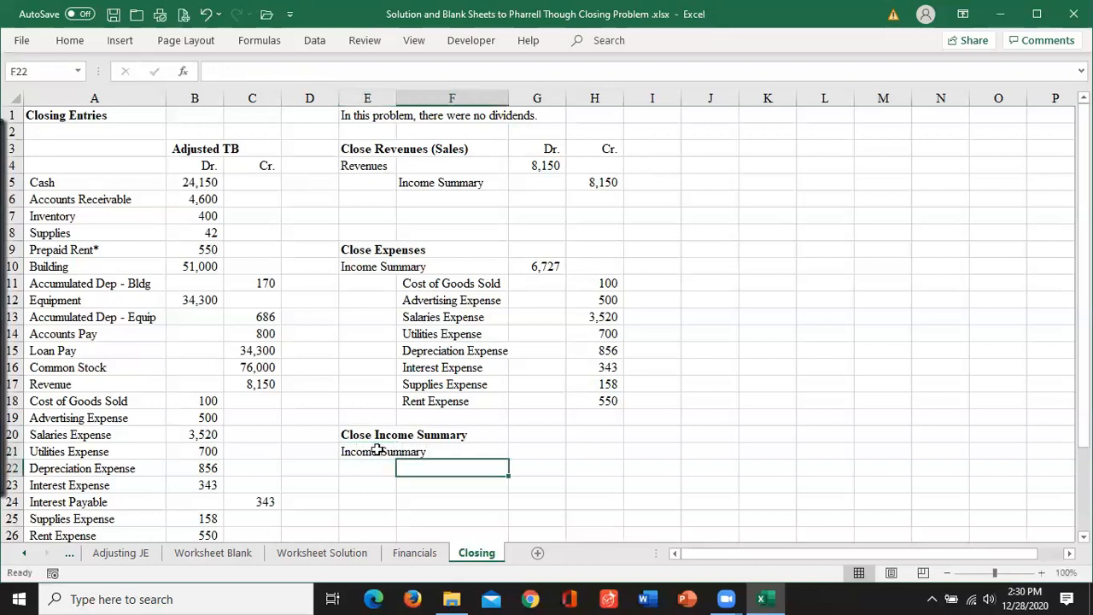
type("Retained Earnings")
left_click(536, 451)
type("1,423")
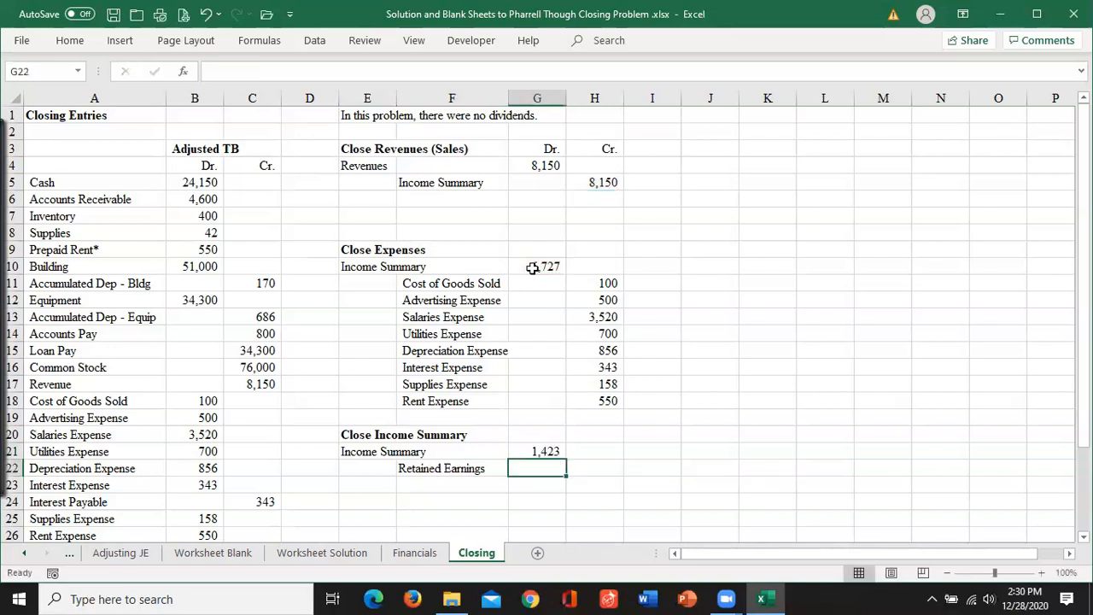
left_click(594, 468)
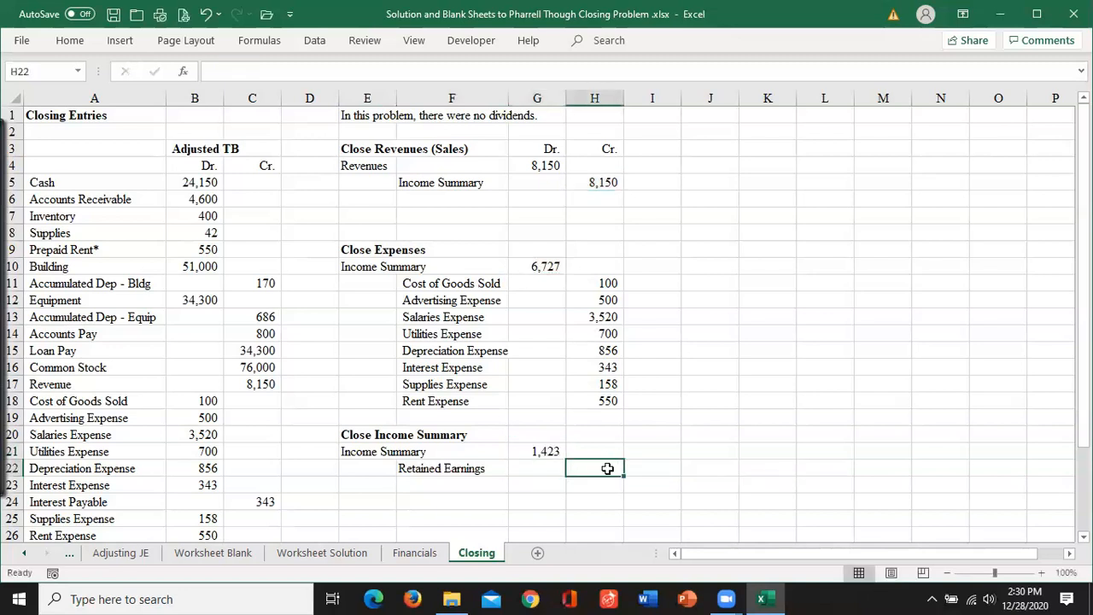
type("1,423")
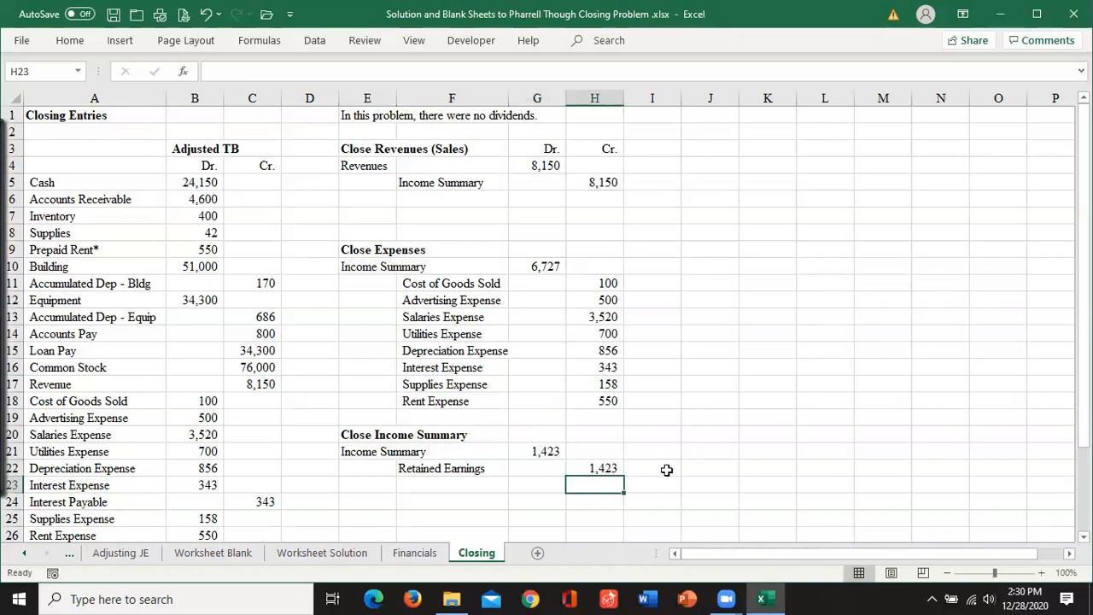
left_click(653, 468)
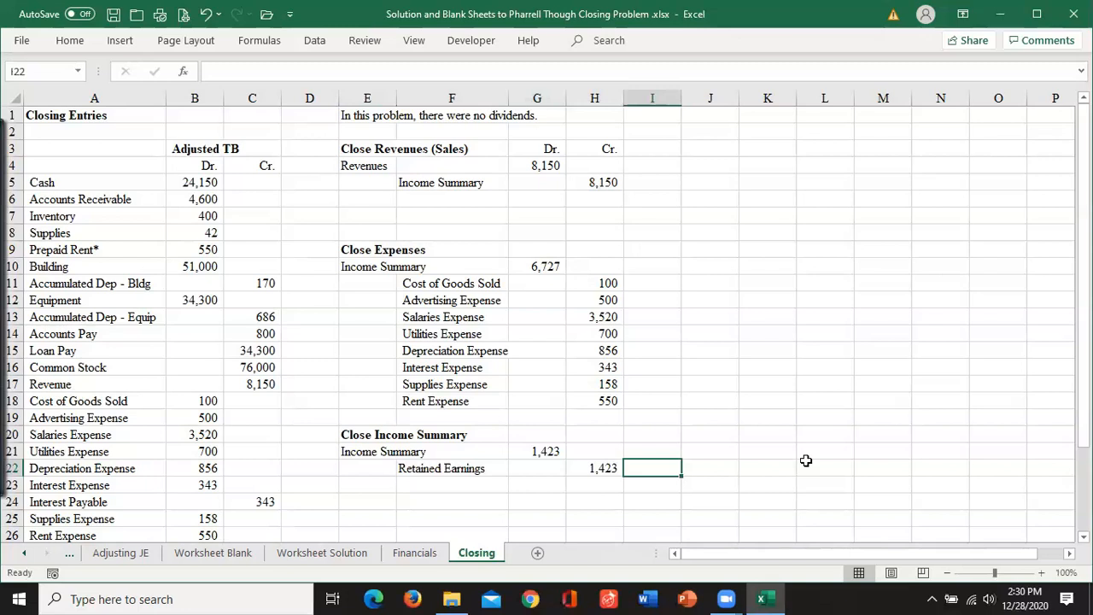
Type the note 'Cr Increase R/E' in I22 beside the Retained Earnings credit.
type("Cr")
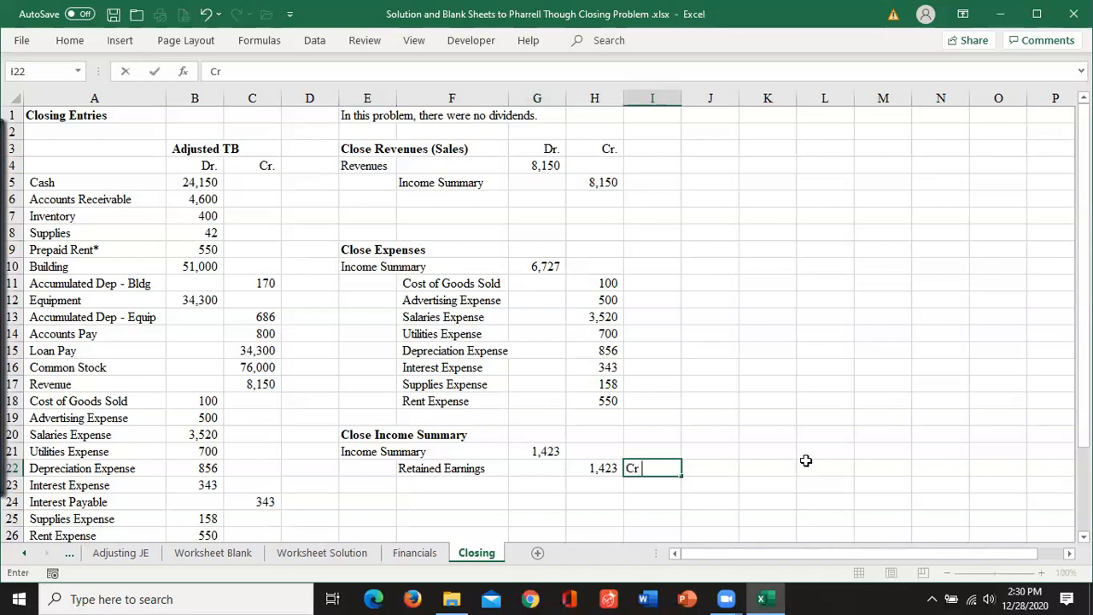
type("Increase R/E")
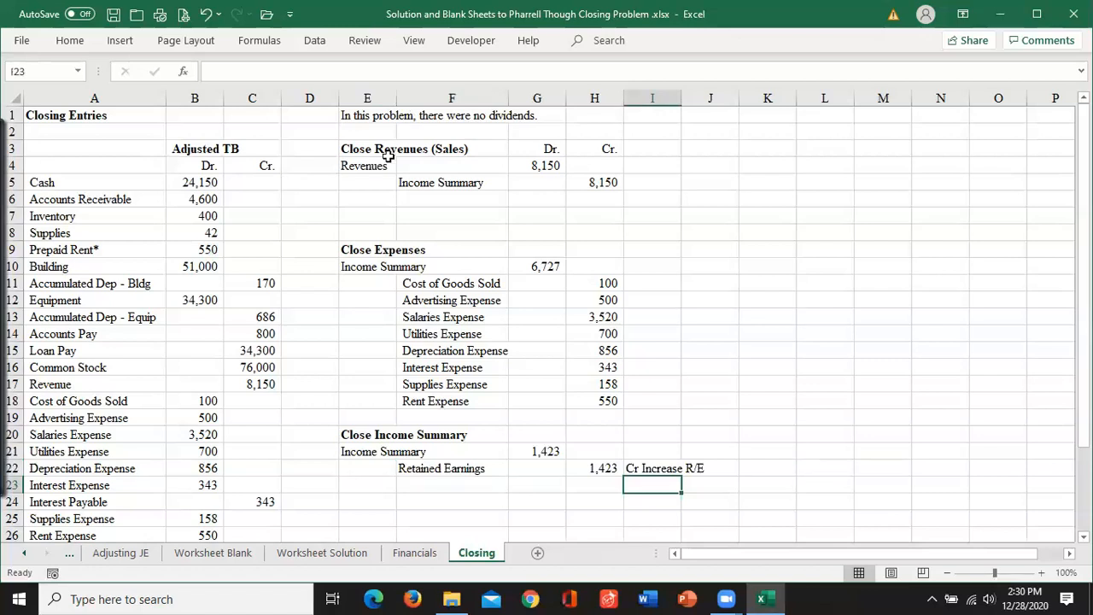
mouse_move(513, 201)
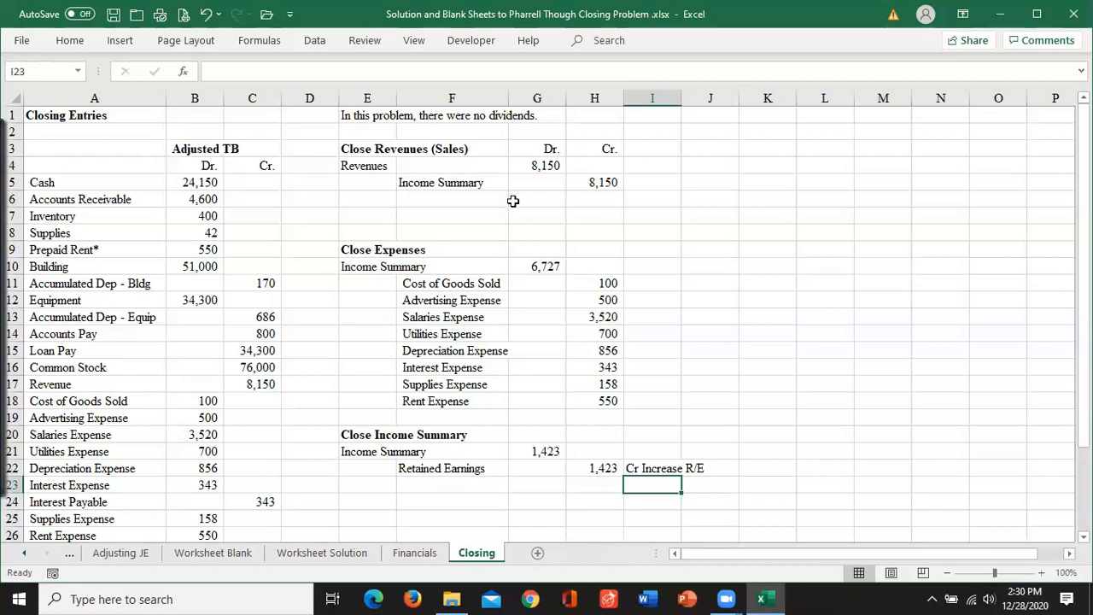
mouse_move(487, 301)
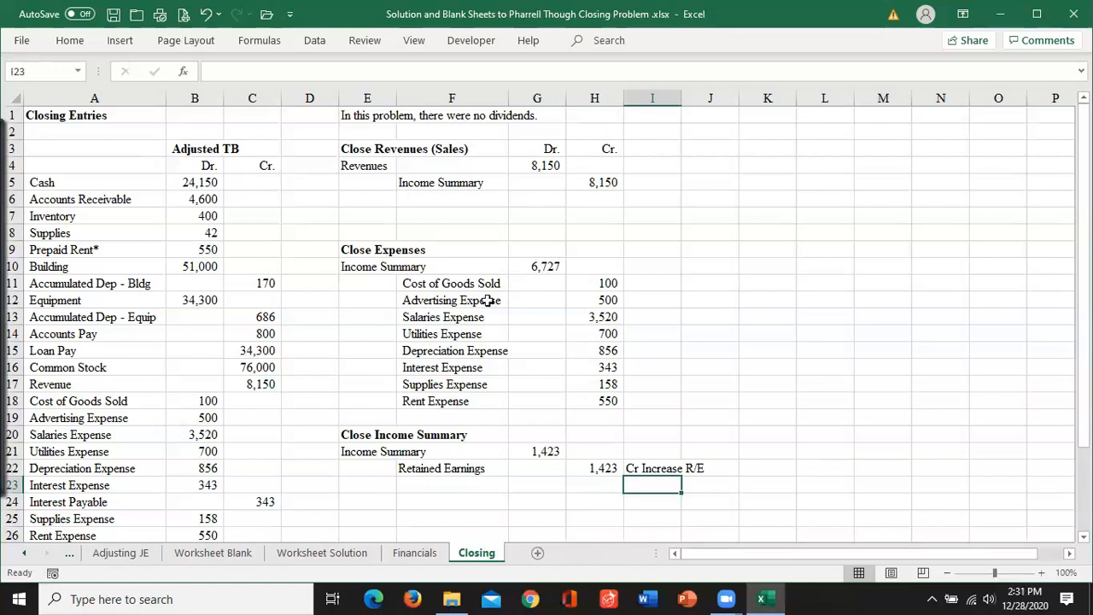
mouse_move(478, 397)
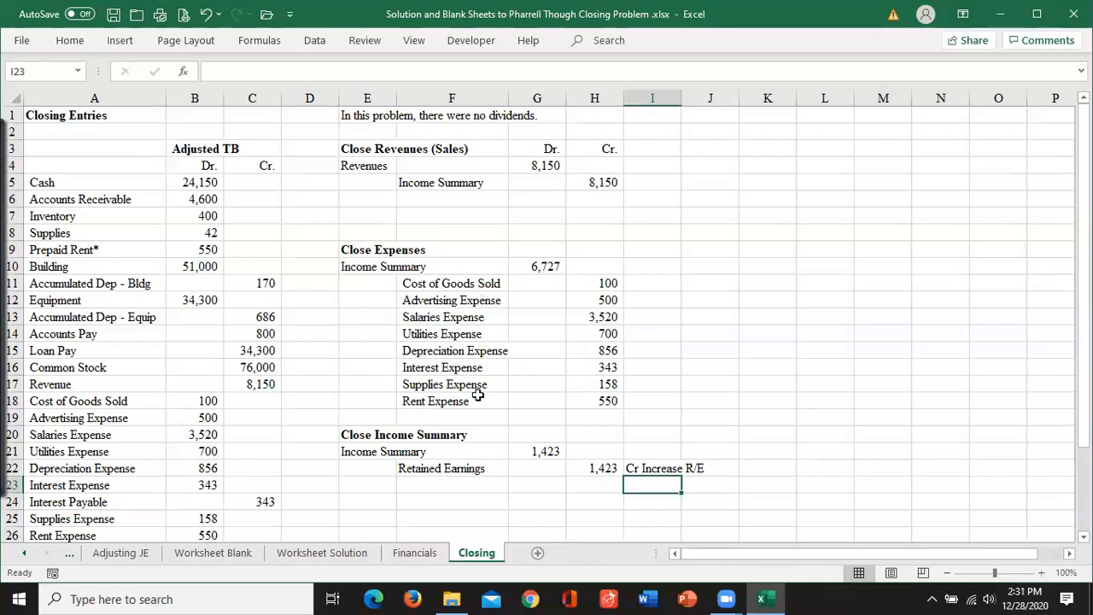
mouse_move(464, 506)
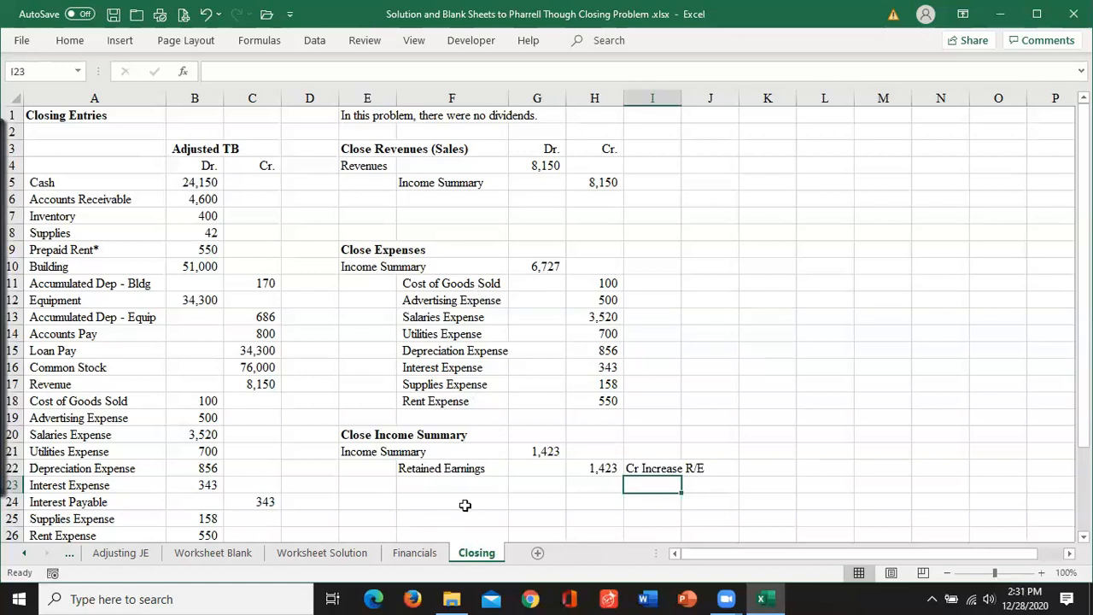
mouse_move(587, 475)
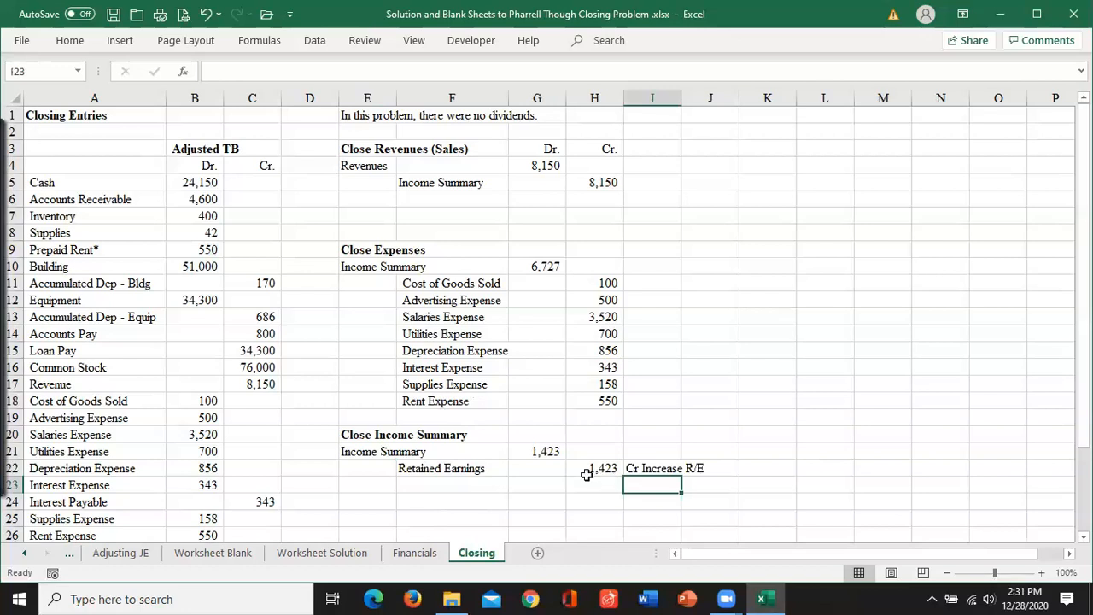
mouse_move(581, 497)
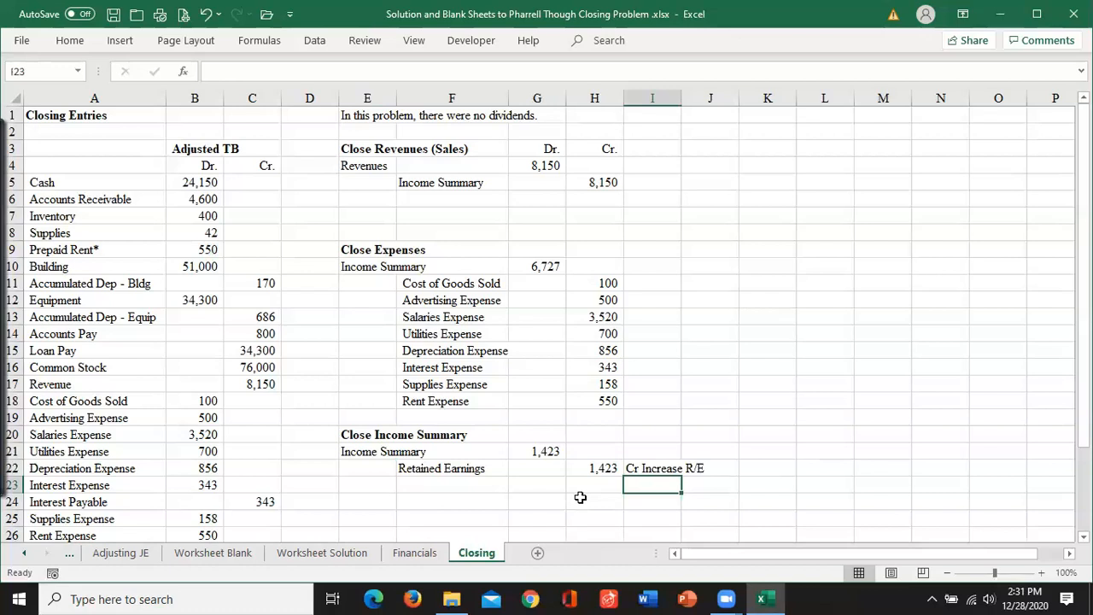
mouse_move(479, 197)
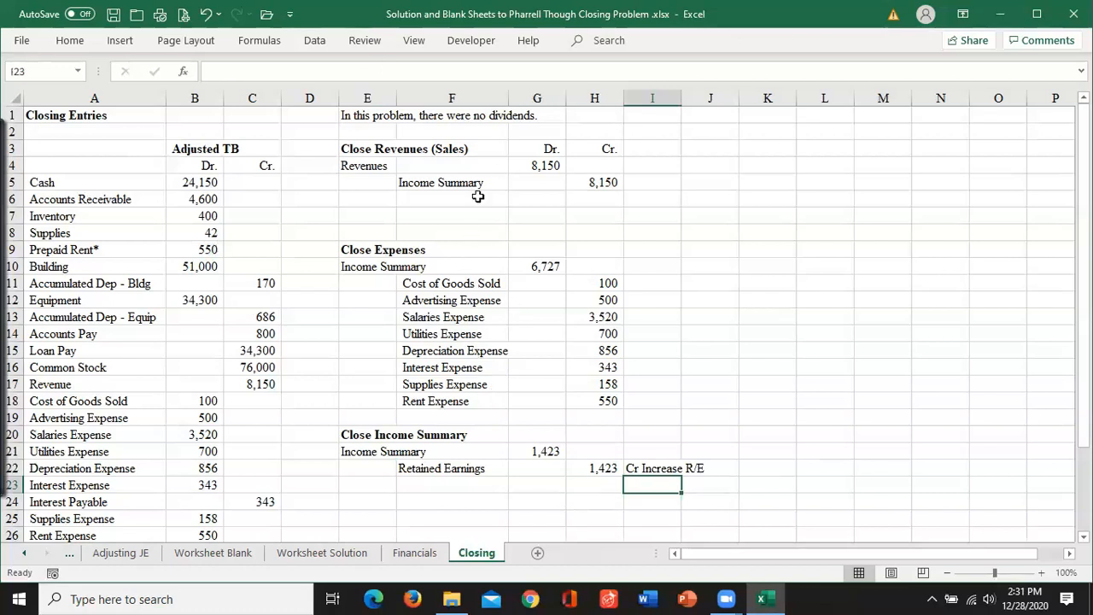
mouse_move(646, 468)
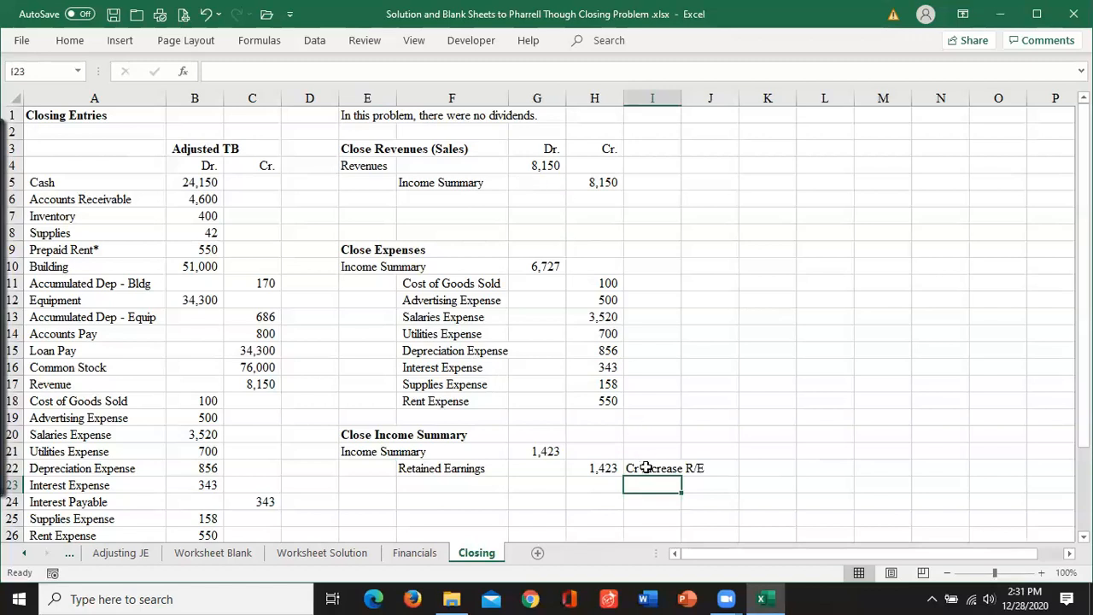